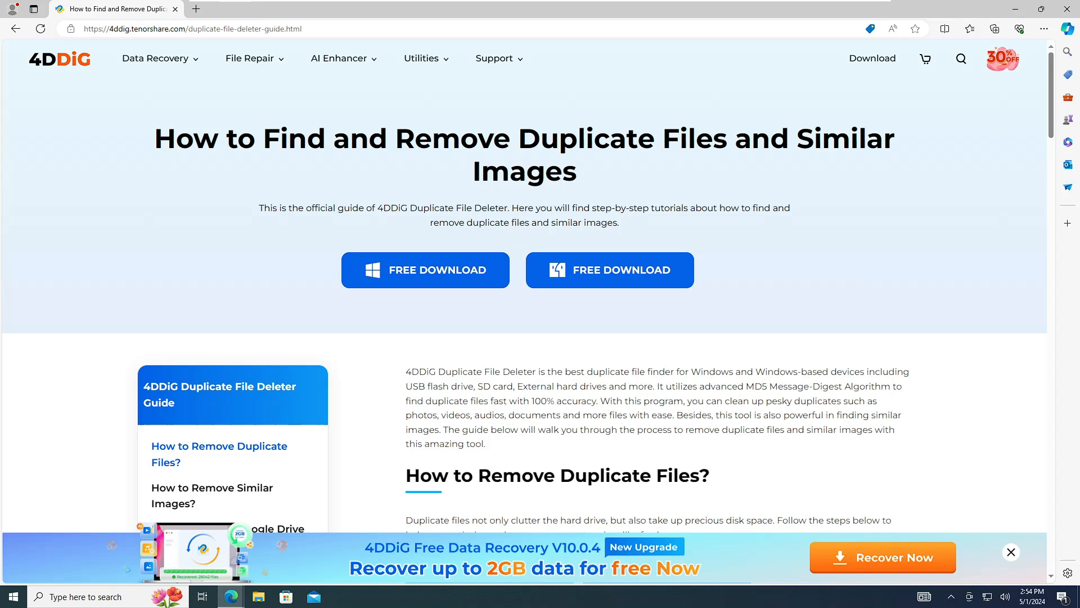
Scroll down the 4DDiG guide page toward the installer download
scroll(down, 3)
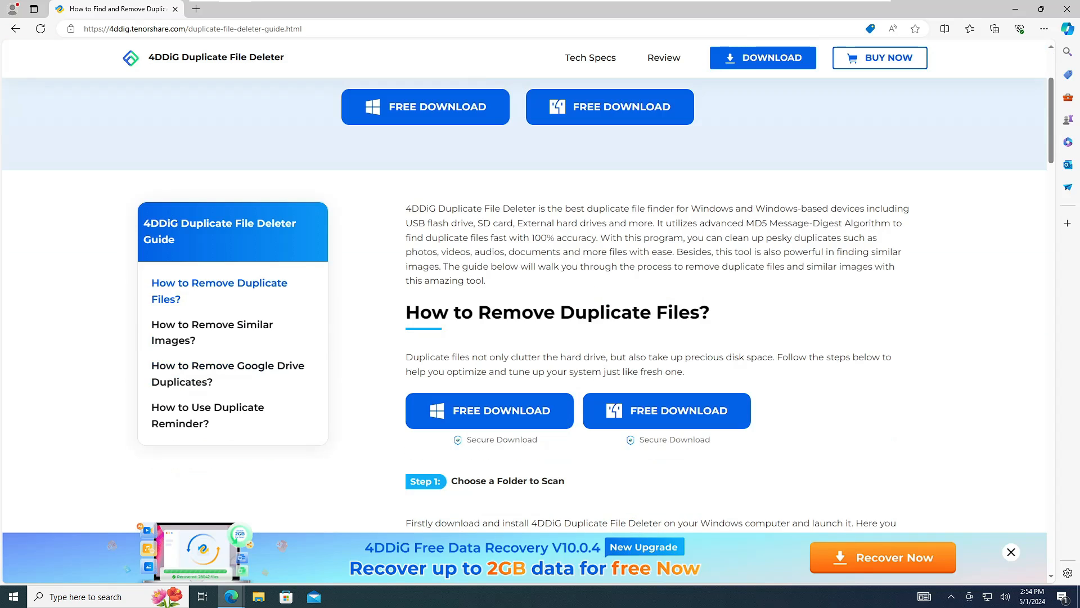
scroll(down, 3)
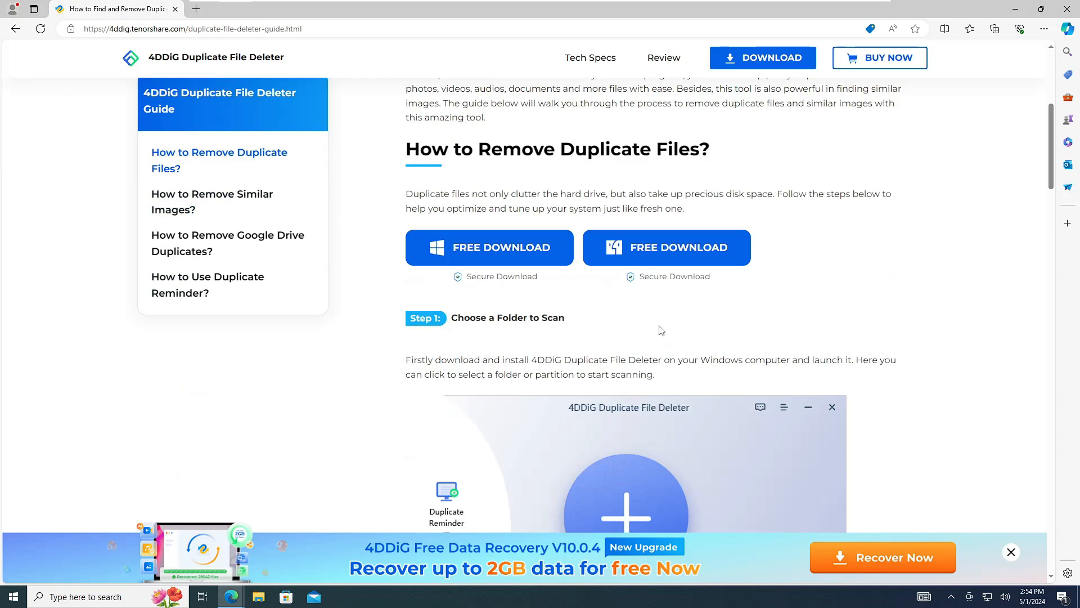
mouse_move(564, 337)
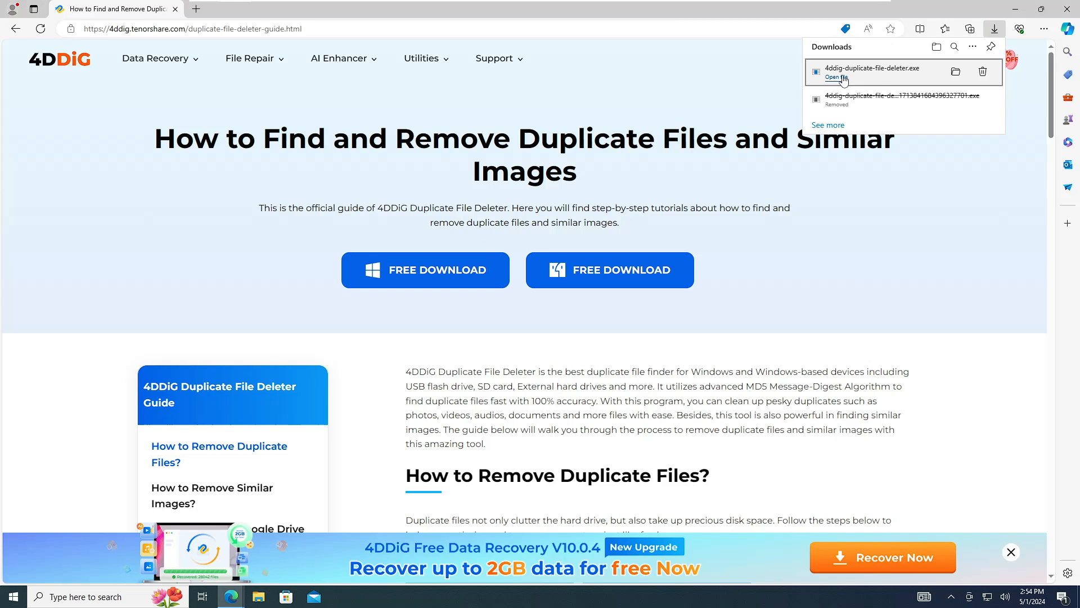
Run 4ddig-duplicate-file-deleter.exe, allow UAC, install and start the app
click(833, 78)
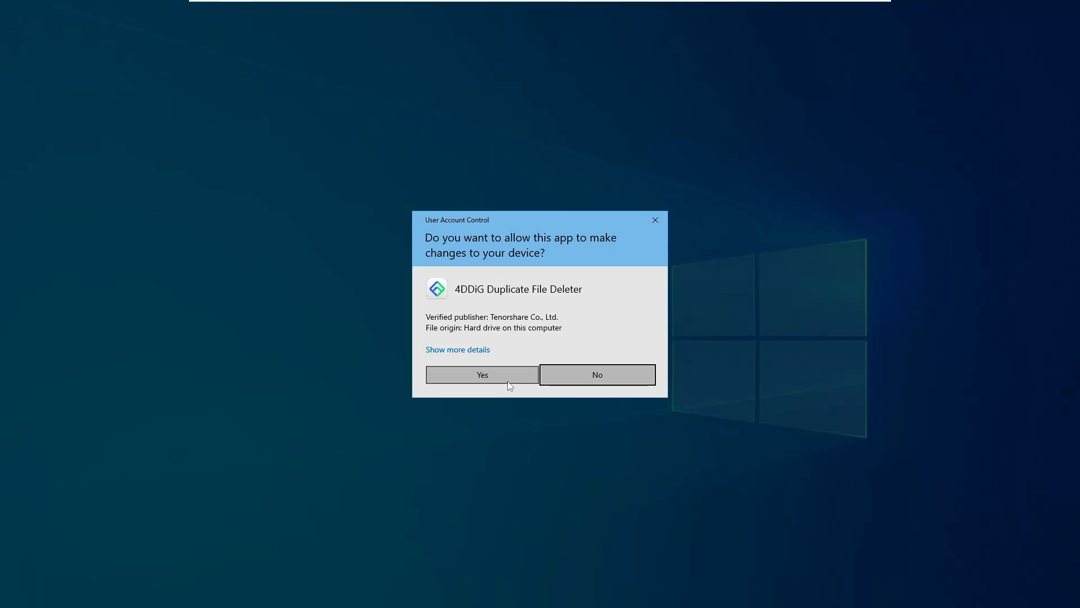
click(481, 373)
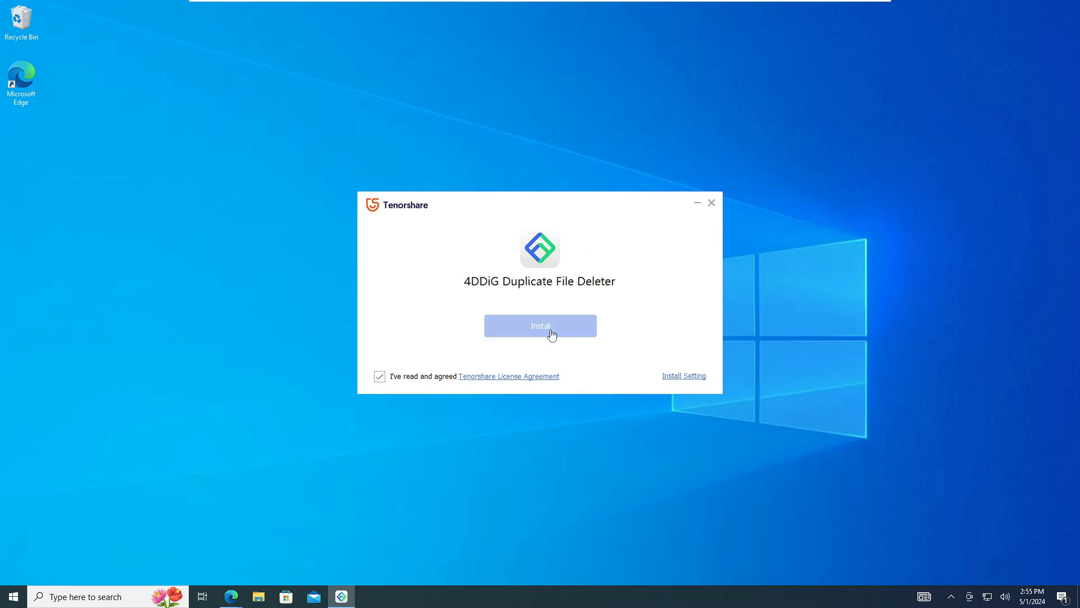
click(540, 325)
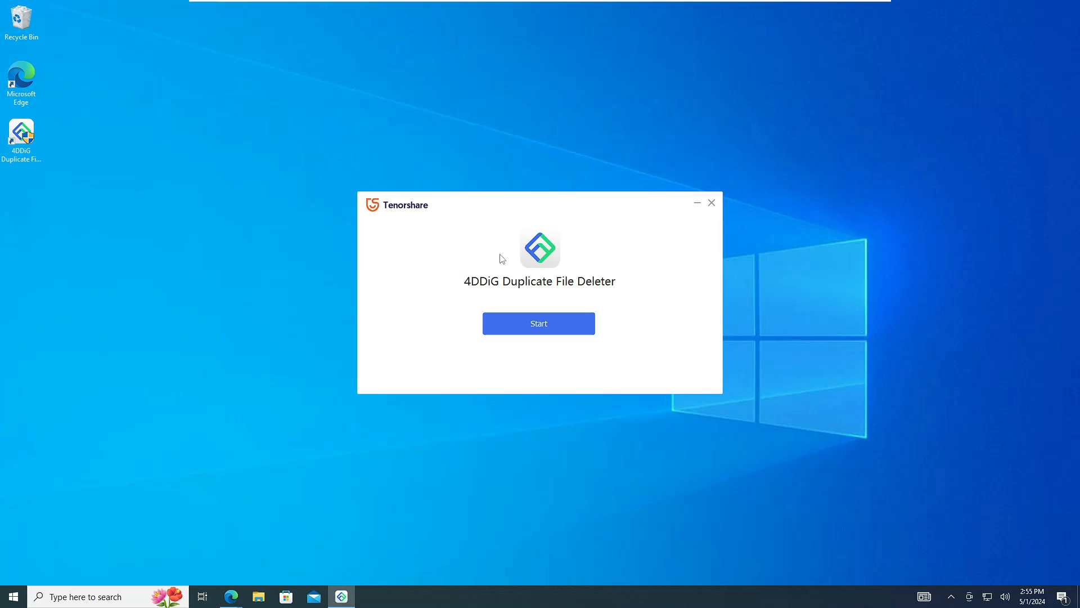
mouse_move(539, 325)
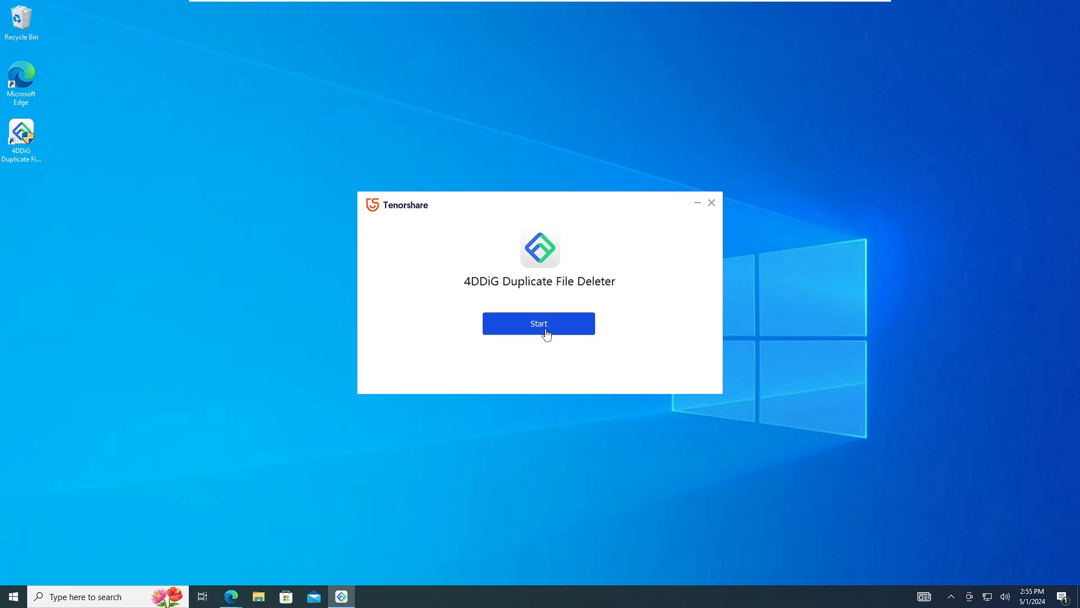
click(539, 323)
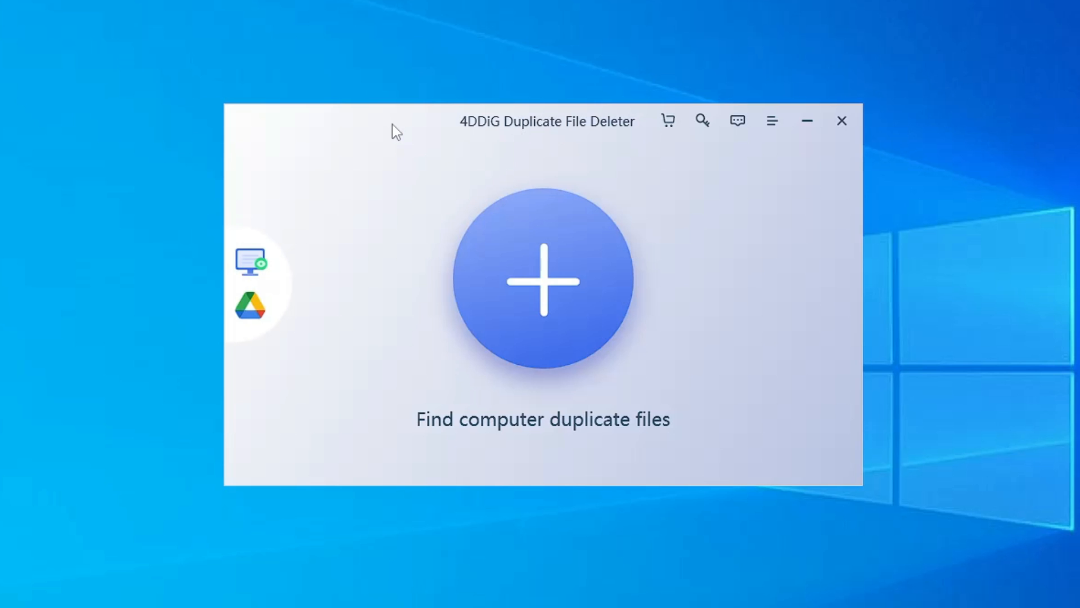
mouse_move(428, 211)
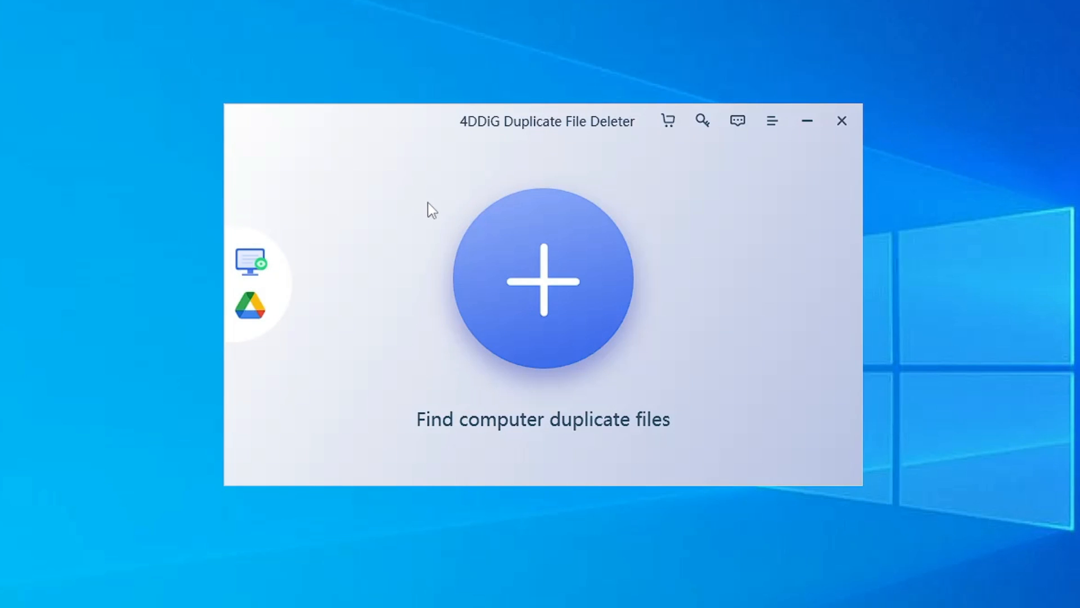
mouse_move(606, 130)
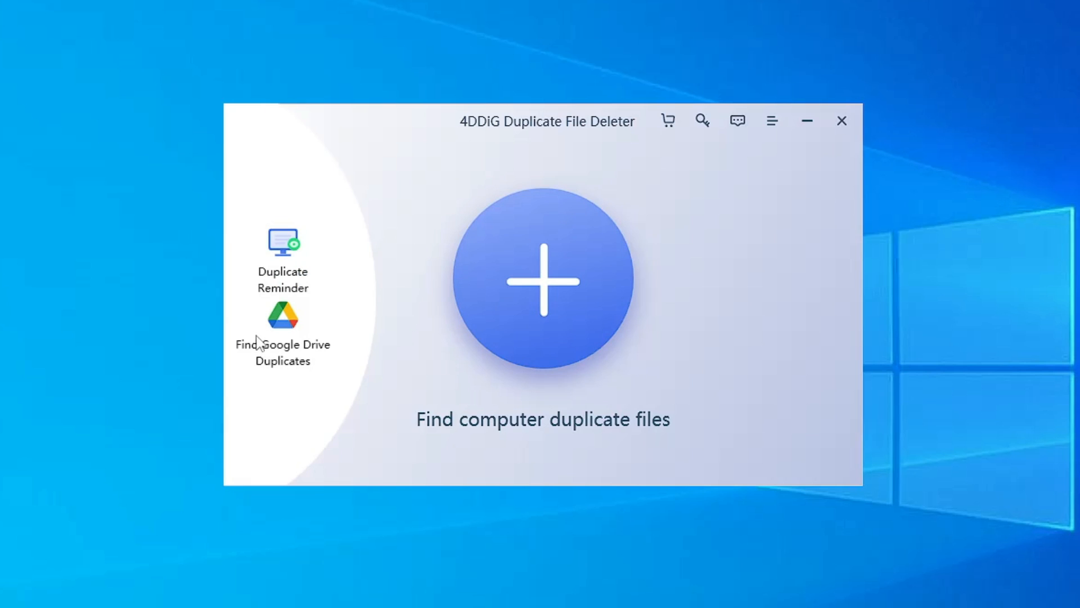
mouse_move(289, 280)
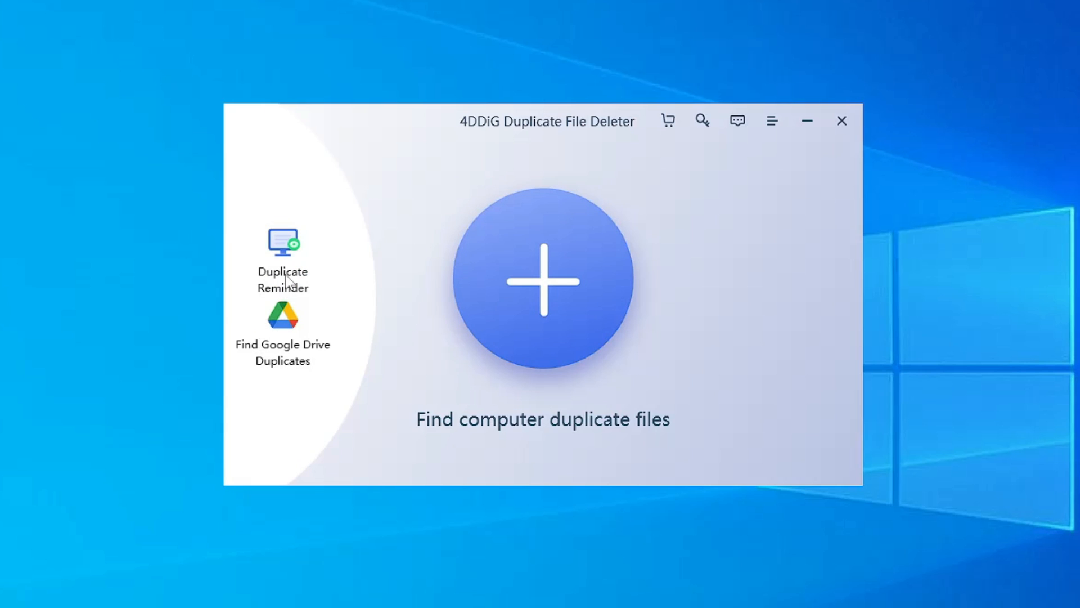
mouse_move(273, 296)
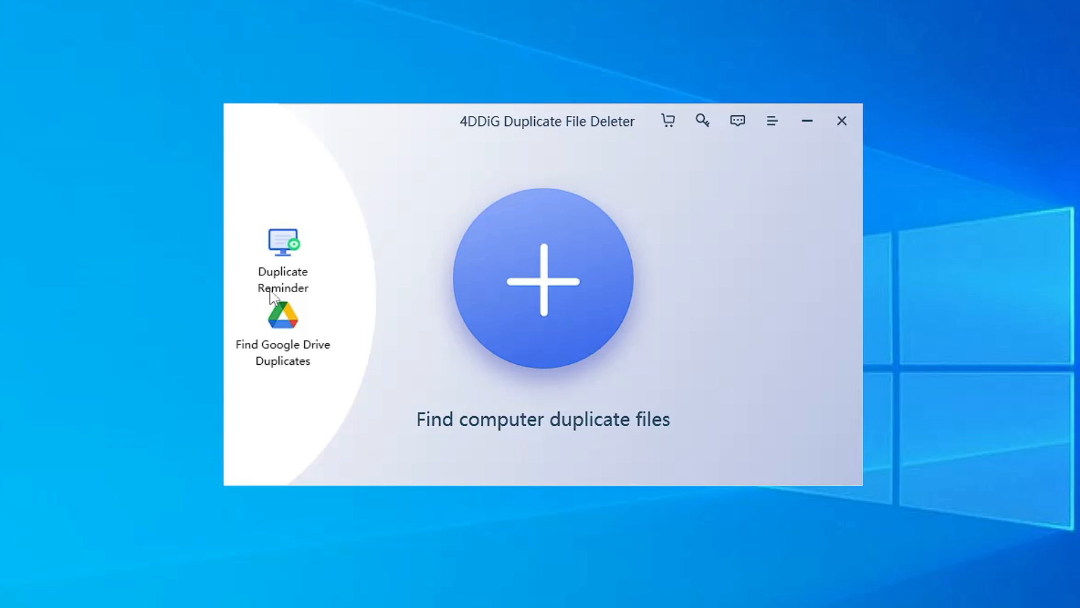
mouse_move(287, 375)
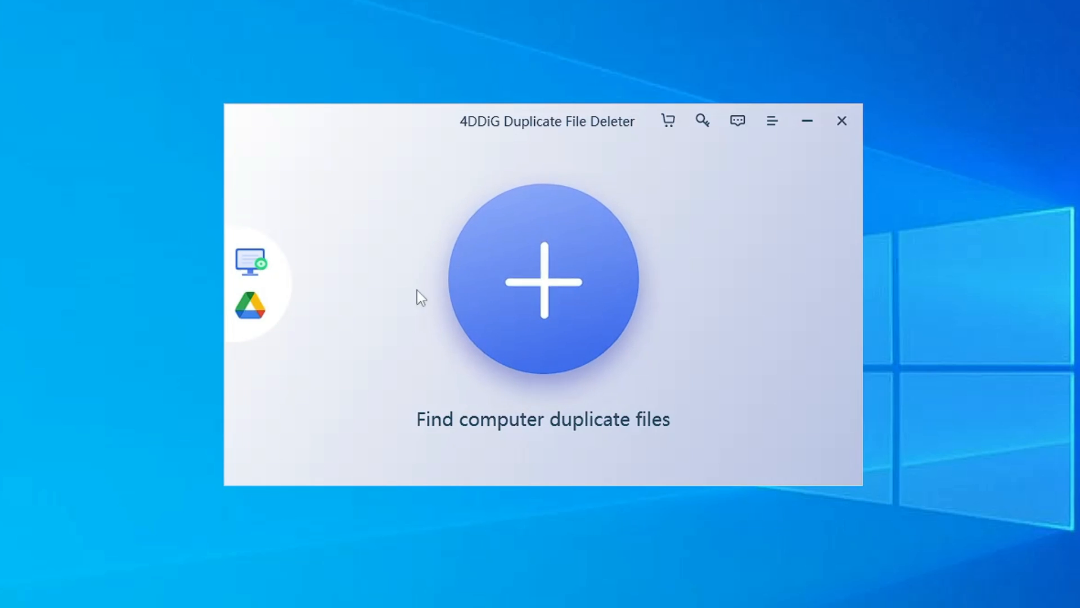
mouse_move(543, 321)
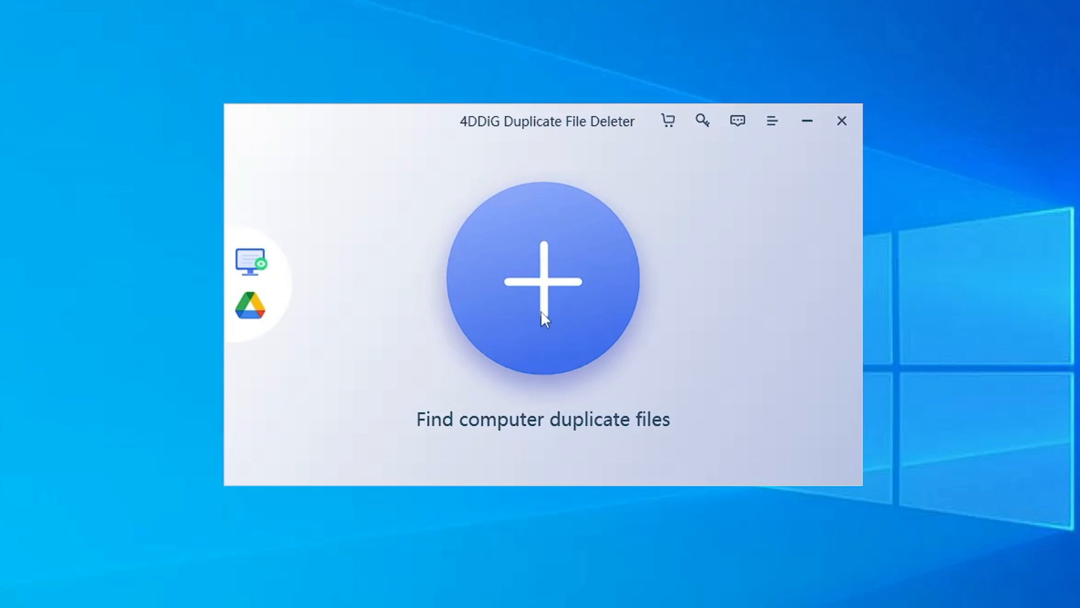
Choose the Downloads folder in the folder browser as the scan location
click(543, 280)
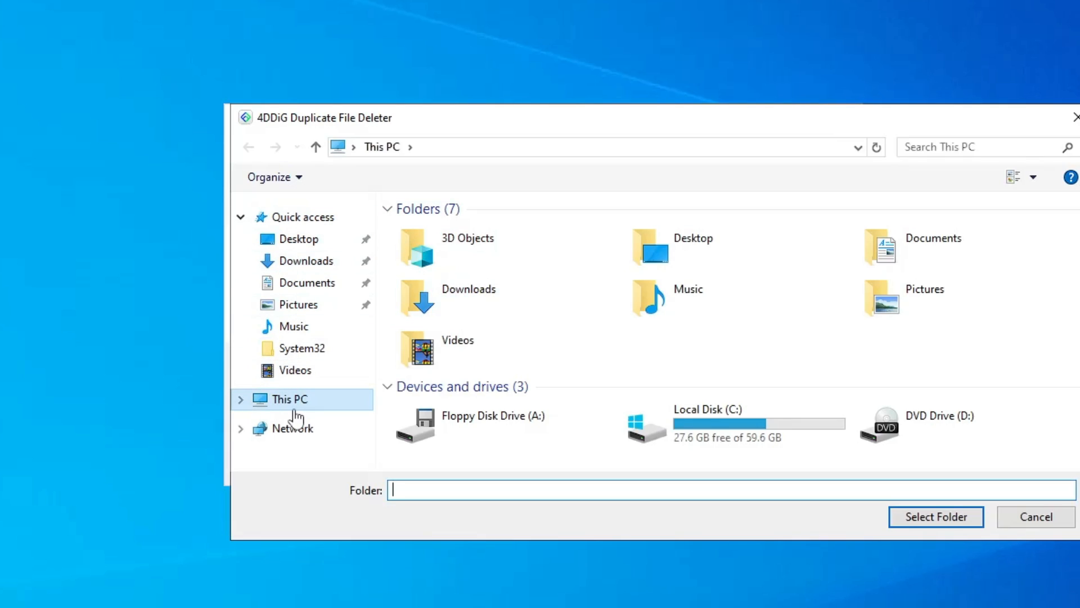
mouse_move(296, 419)
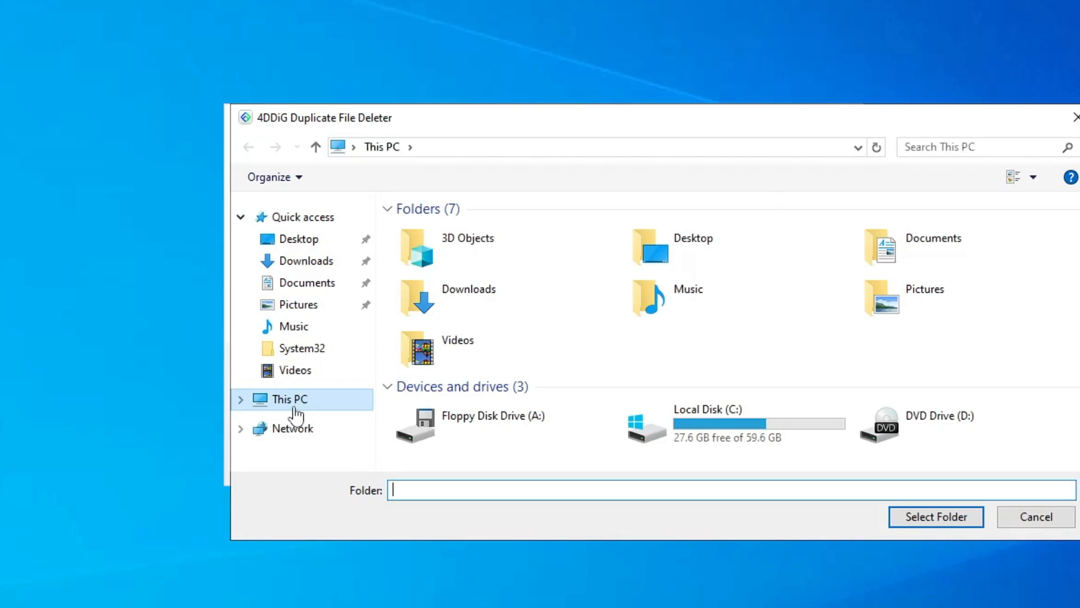
mouse_move(324, 303)
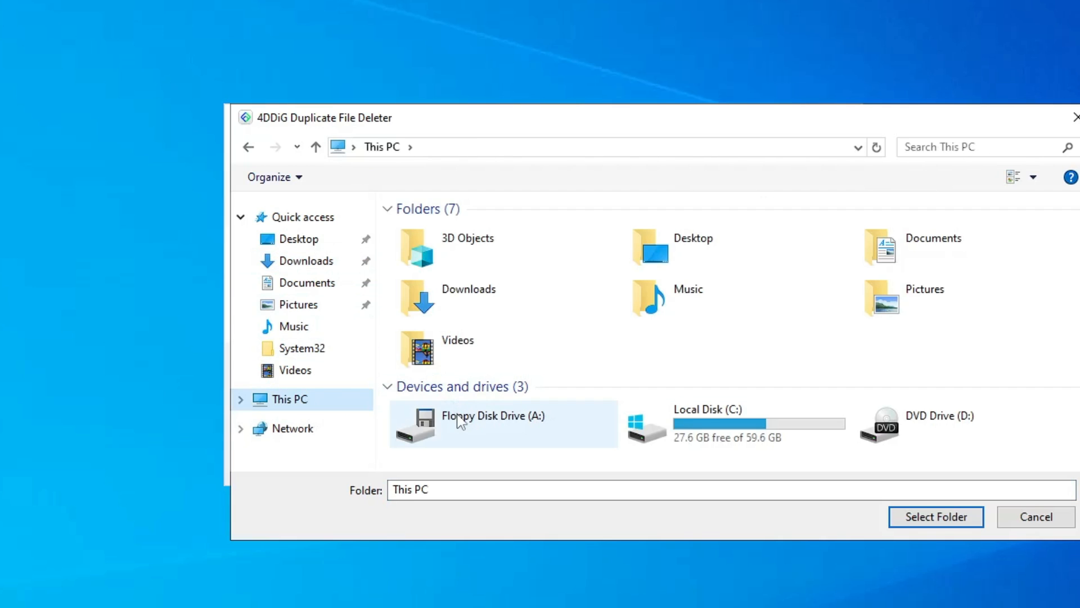
click(734, 423)
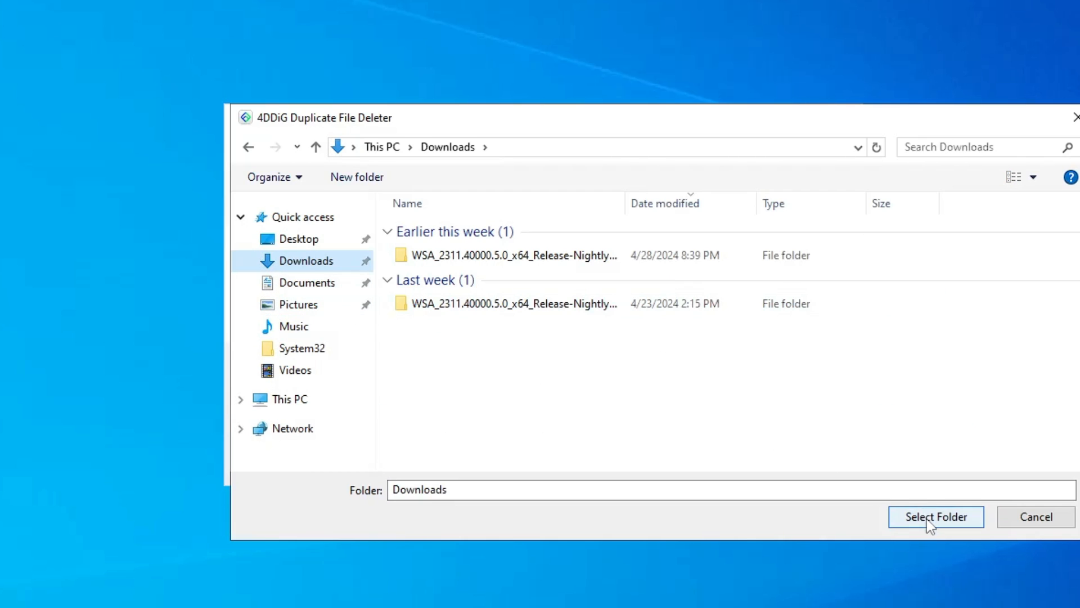
click(935, 516)
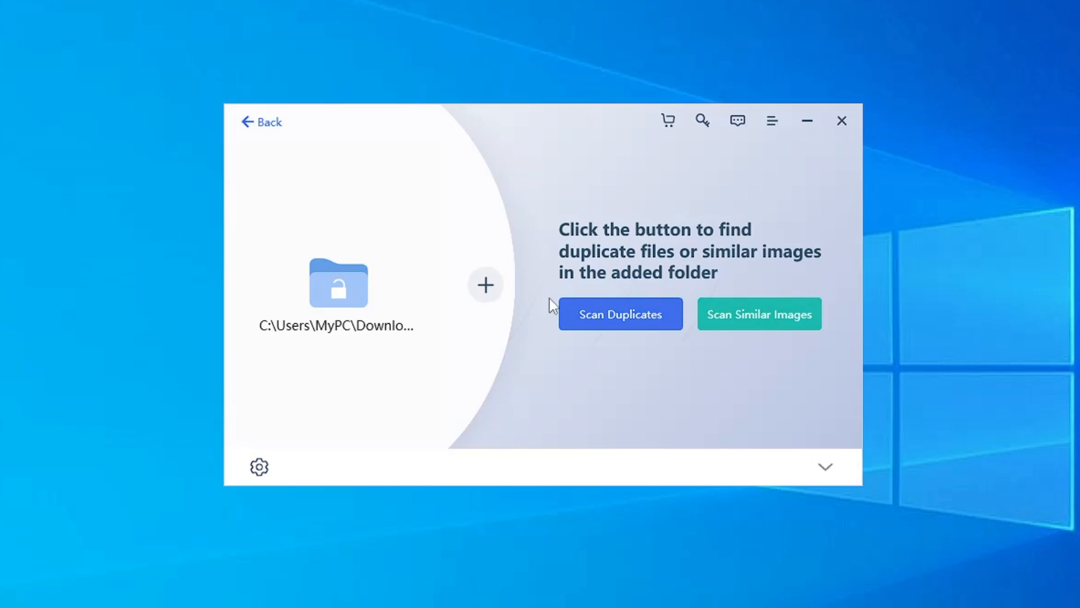
mouse_move(637, 349)
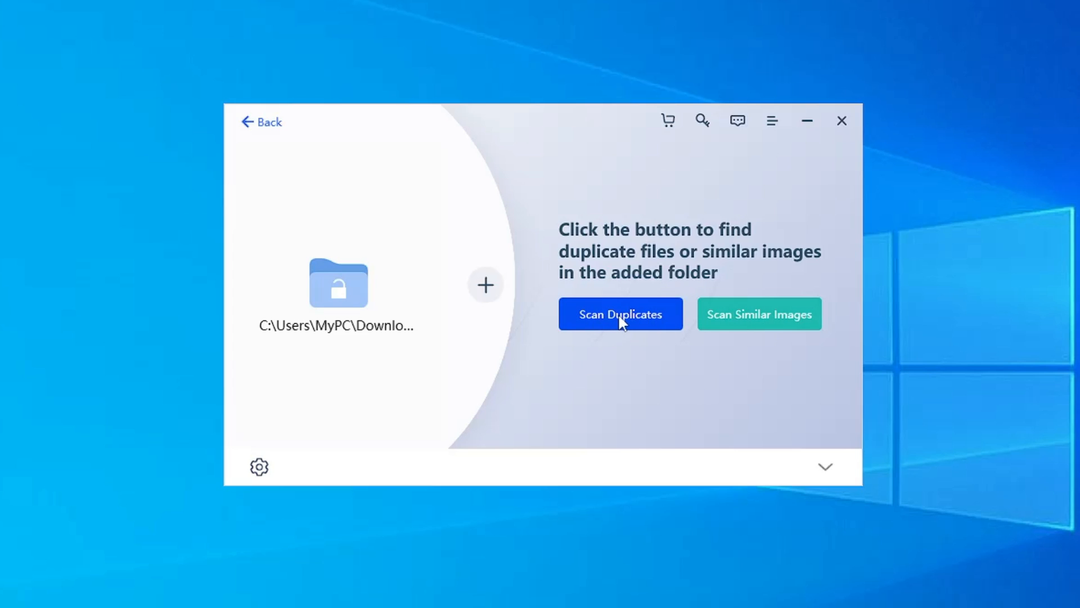
Run Scan Duplicates on Downloads, finding 4.57 GB of duplicate groups
click(619, 314)
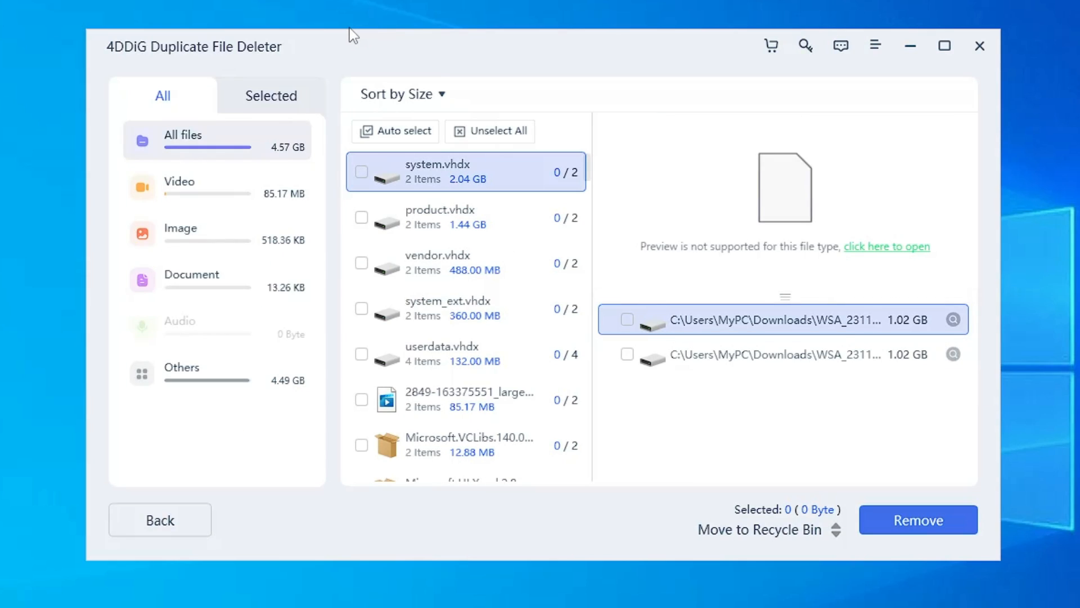
mouse_move(237, 208)
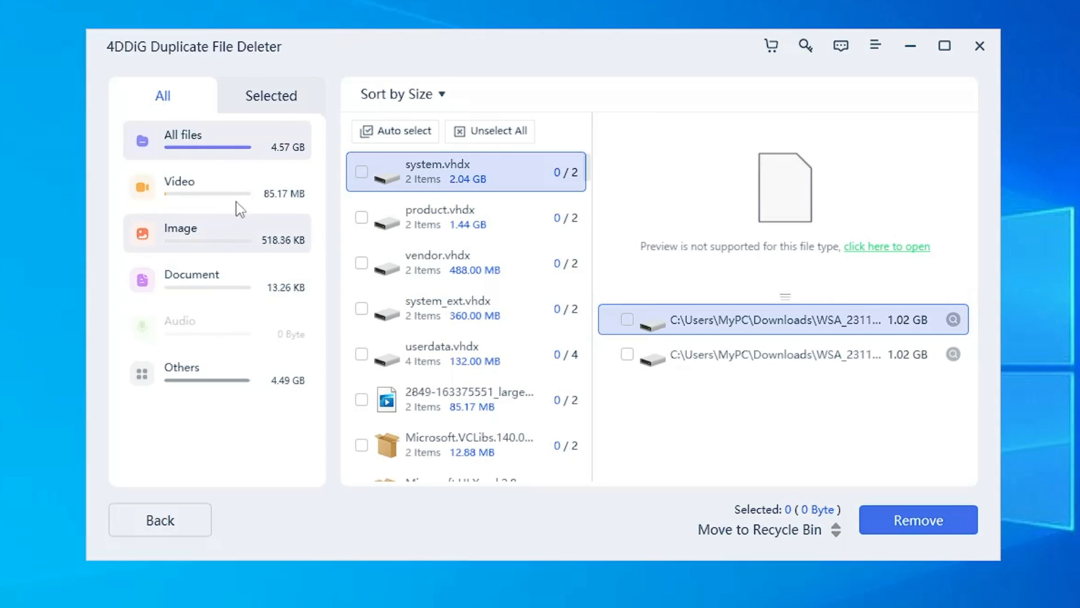
mouse_move(215, 150)
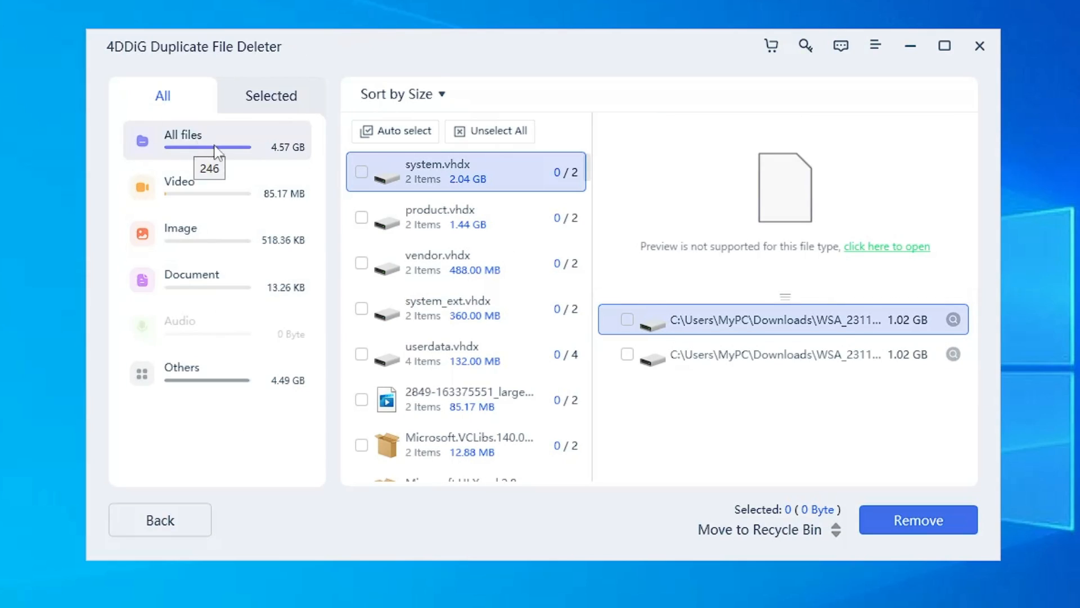
mouse_move(294, 154)
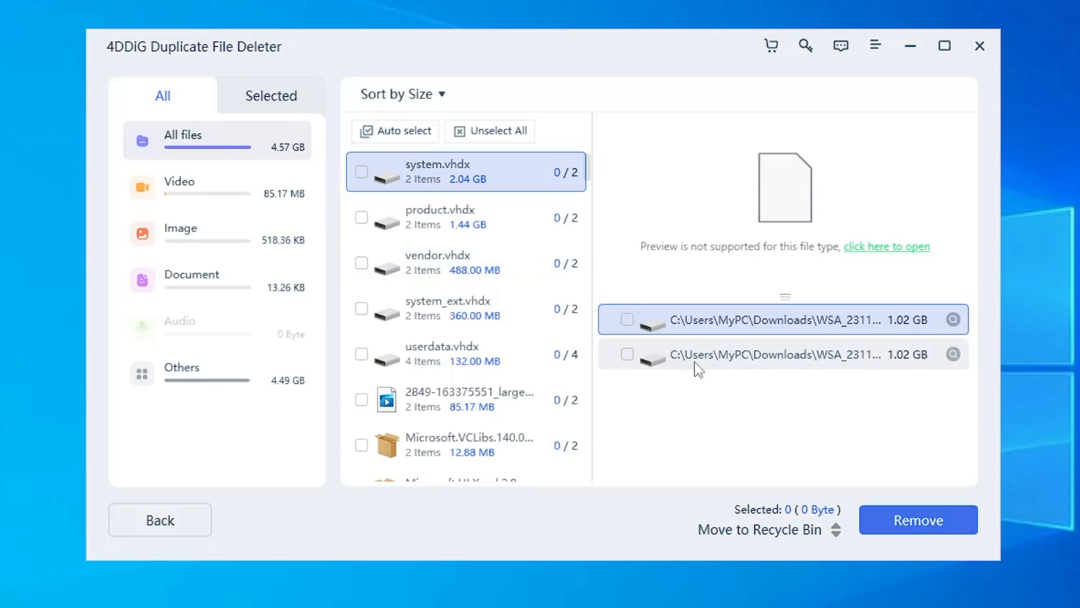
Mark the second 1.02 GB system.vhdx copy and remove it
click(627, 354)
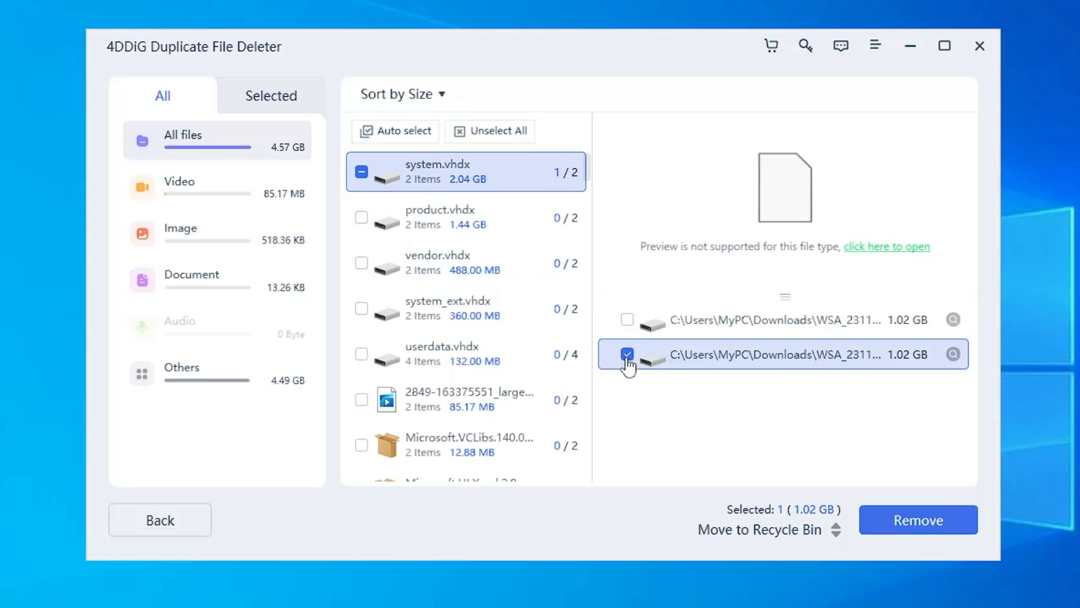
click(917, 520)
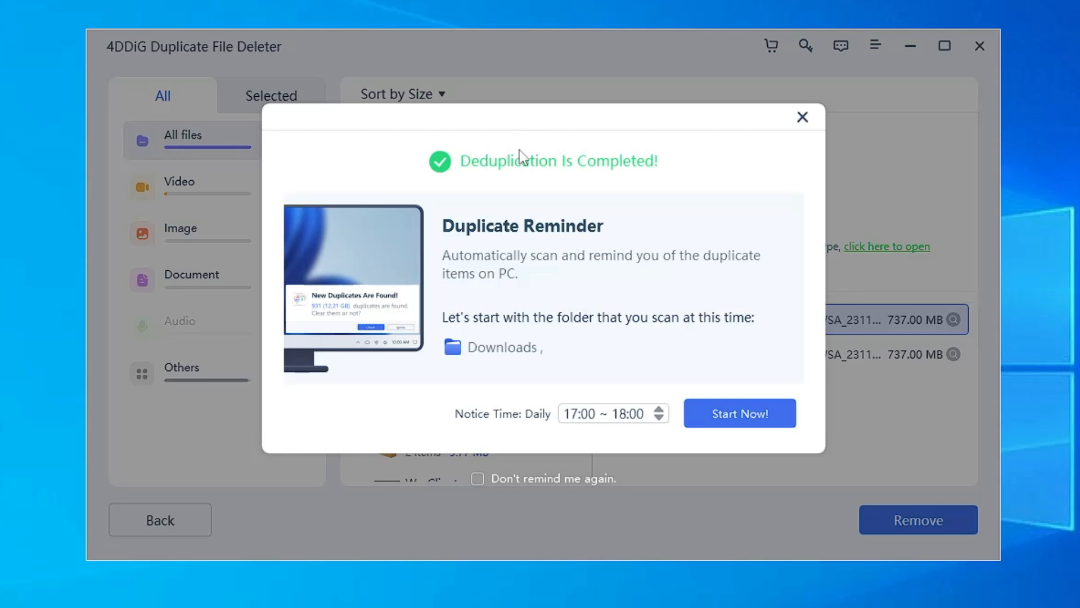
mouse_move(594, 271)
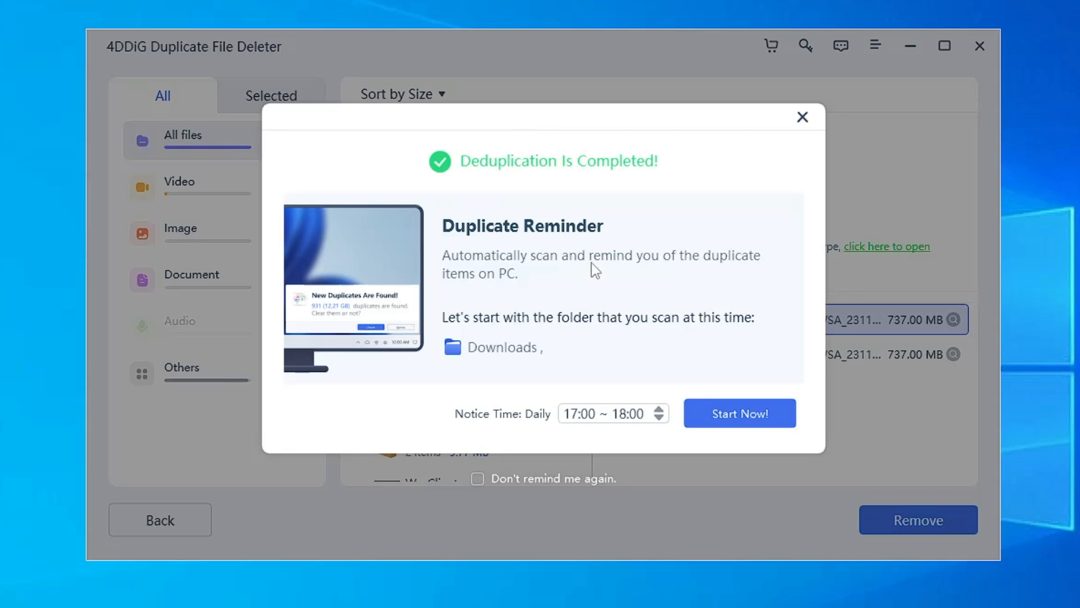
mouse_move(483, 260)
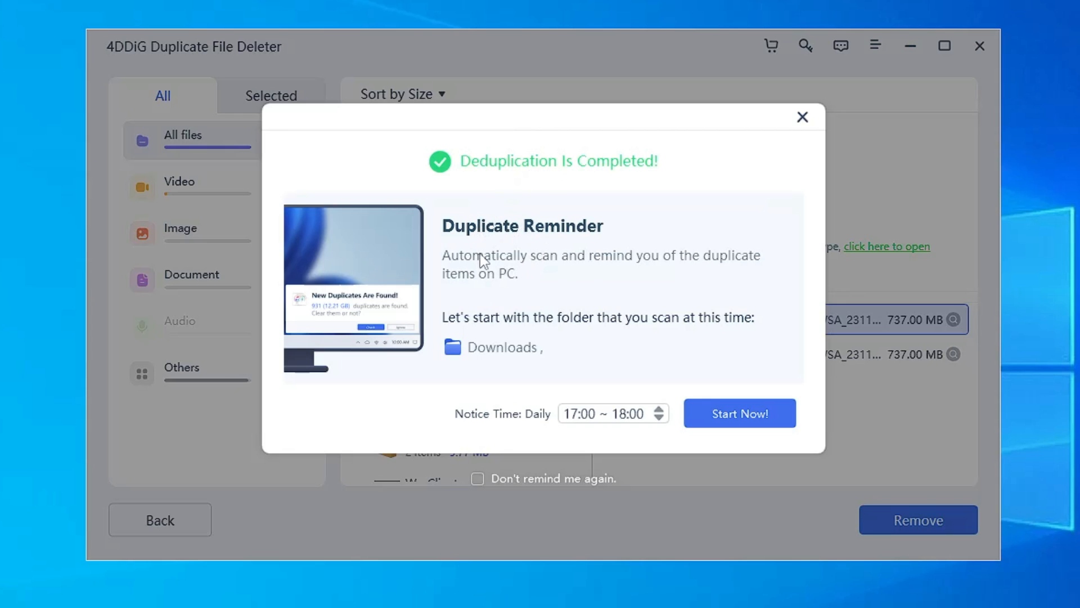
mouse_move(561, 241)
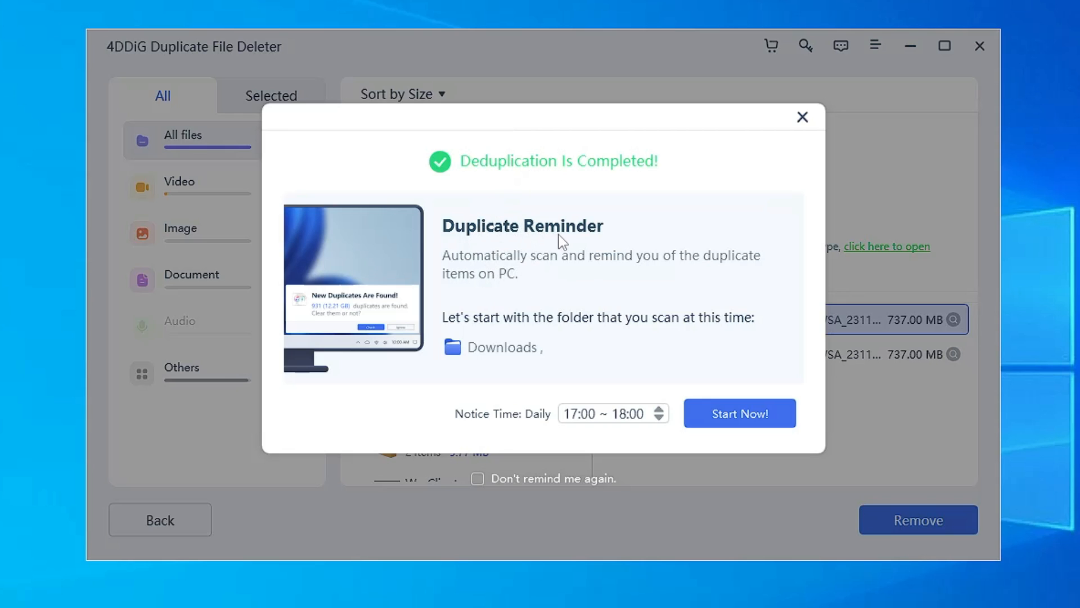
mouse_move(576, 267)
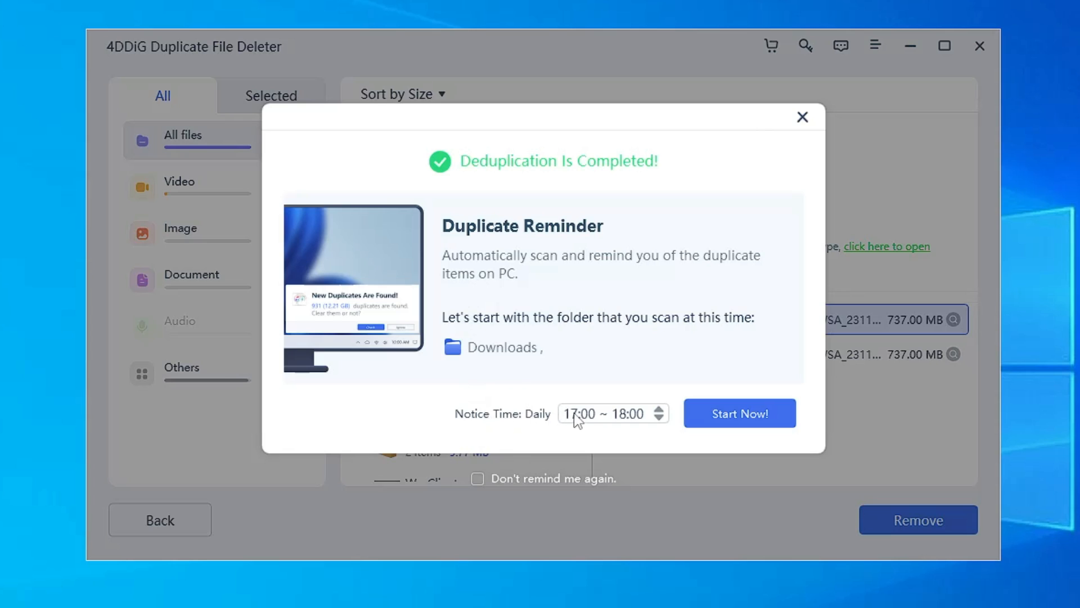
mouse_move(590, 429)
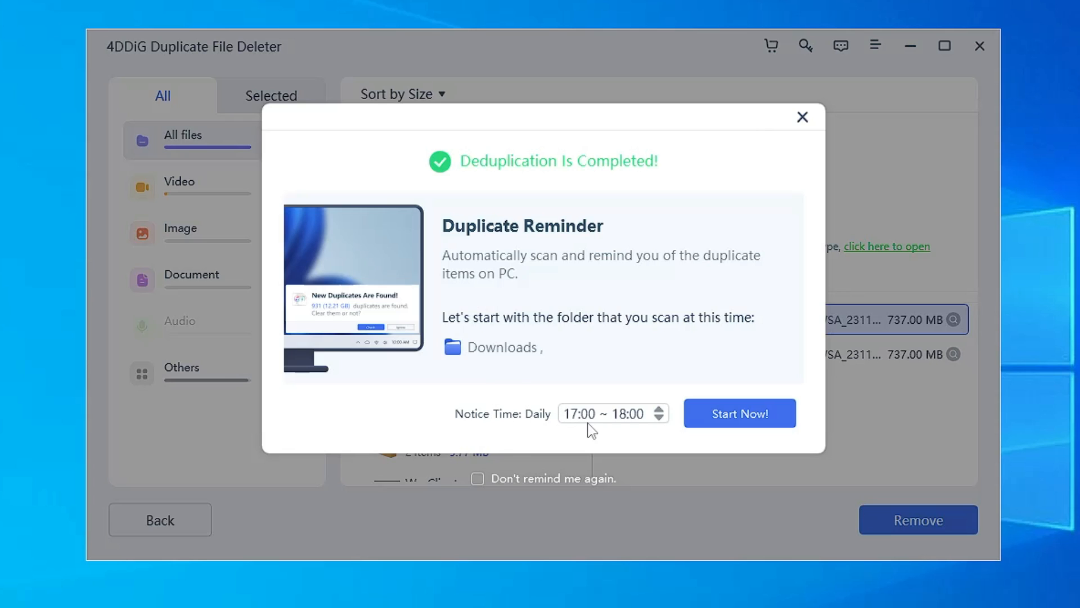
mouse_move(591, 427)
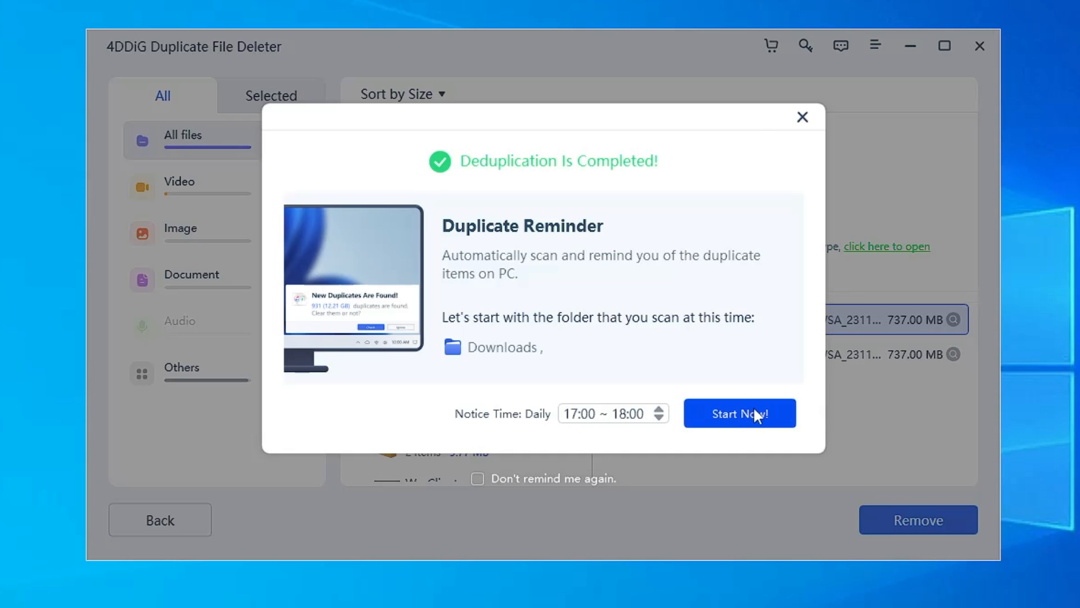
Start the Daily 17:00 ~ 18:00 duplicate reminder for Downloads via Start Now!
click(802, 117)
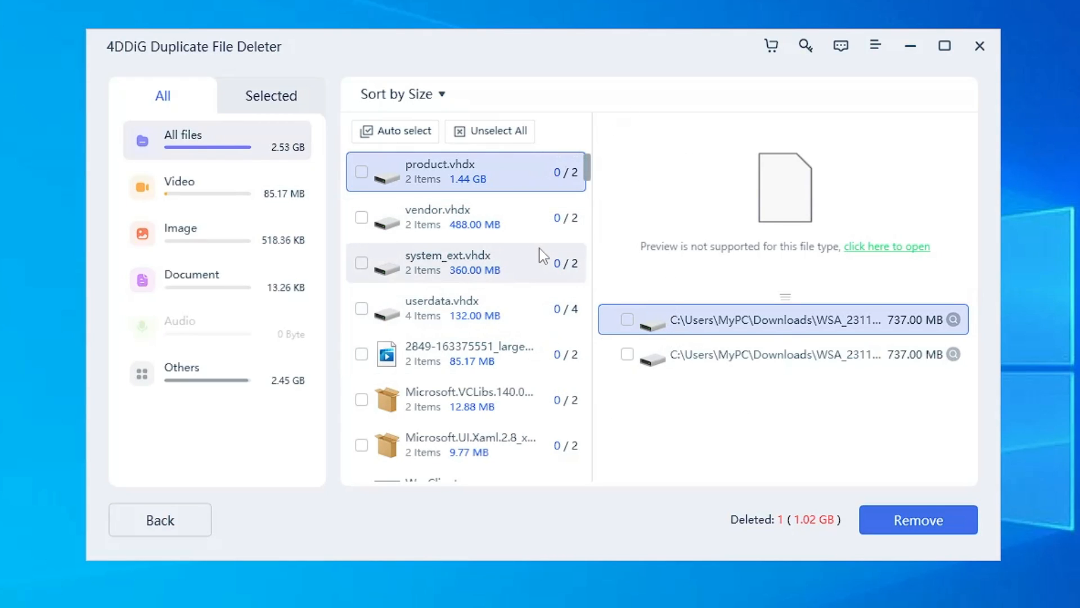
Auto select redundant copies in every group (159 files, 1.30 GB) and move them to the Recycle Bin
click(465, 217)
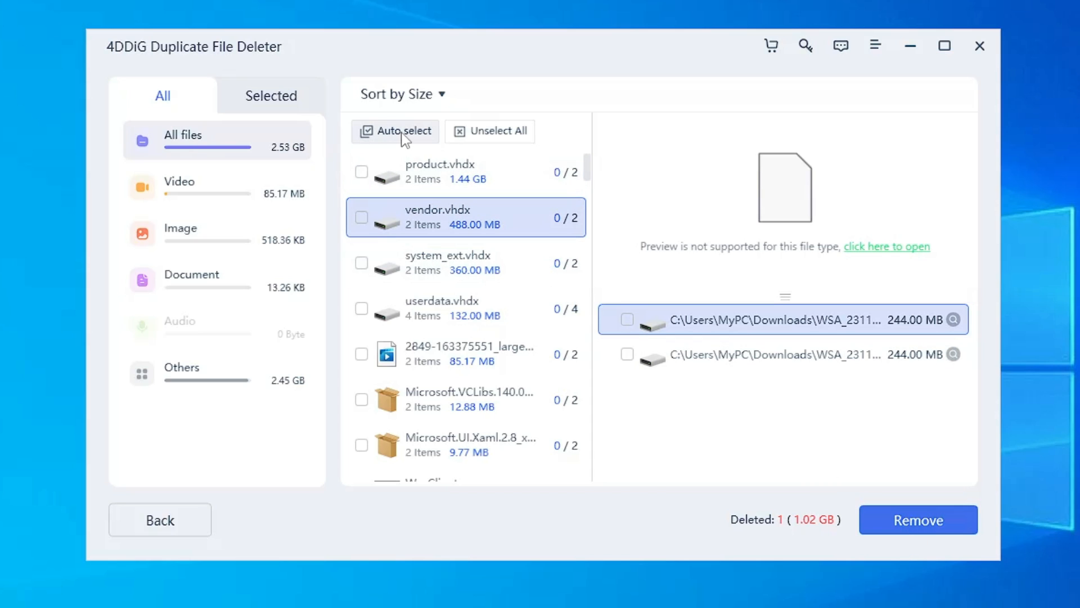
click(395, 130)
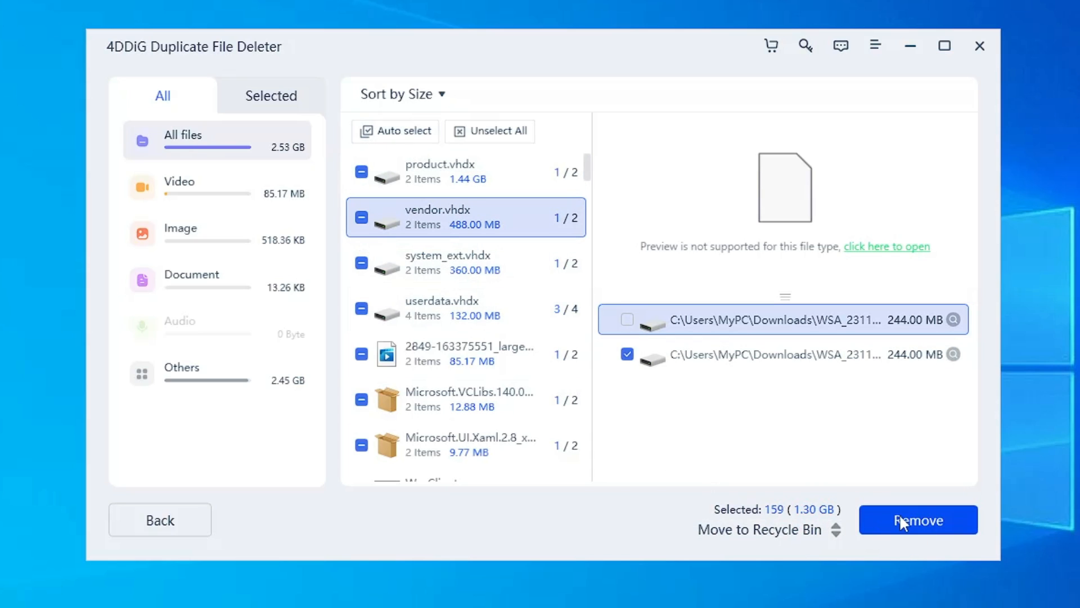
click(917, 520)
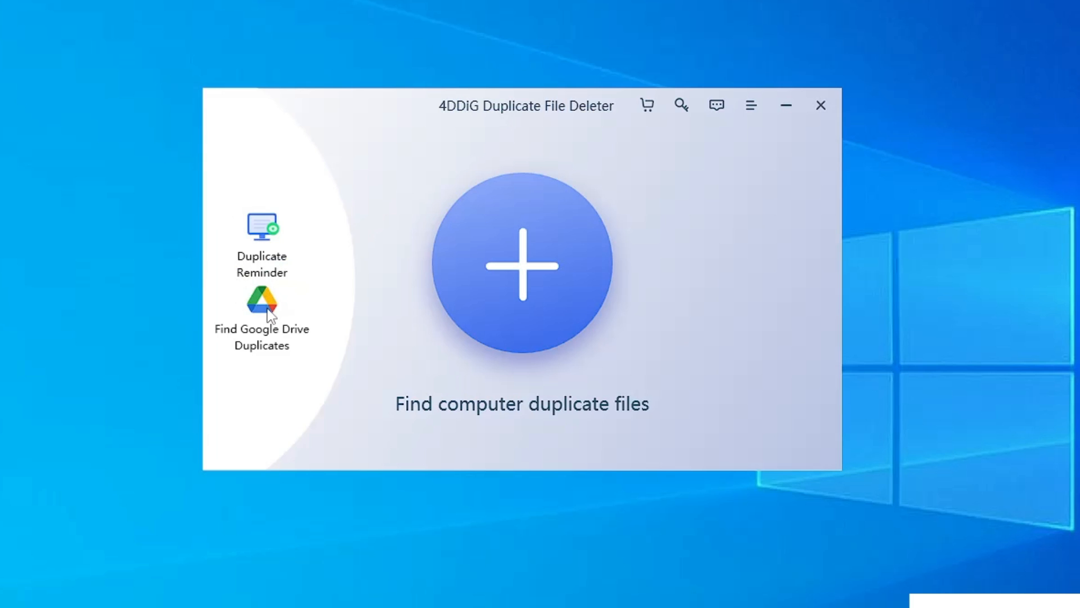
Start Find Google Drive Duplicates, sign in with the listed Google account and grant Drive access
click(259, 305)
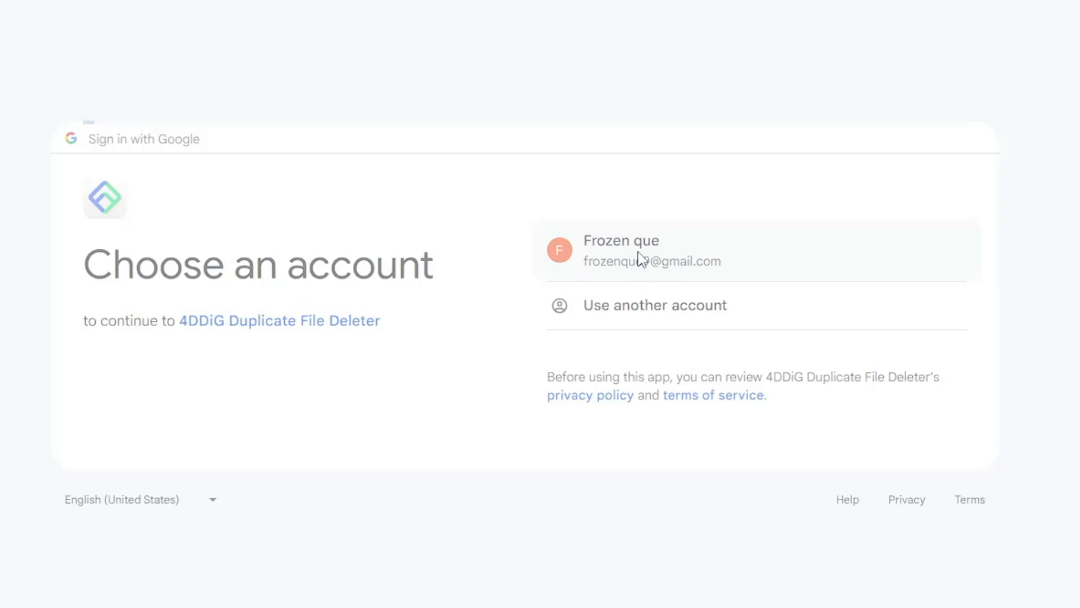
click(620, 250)
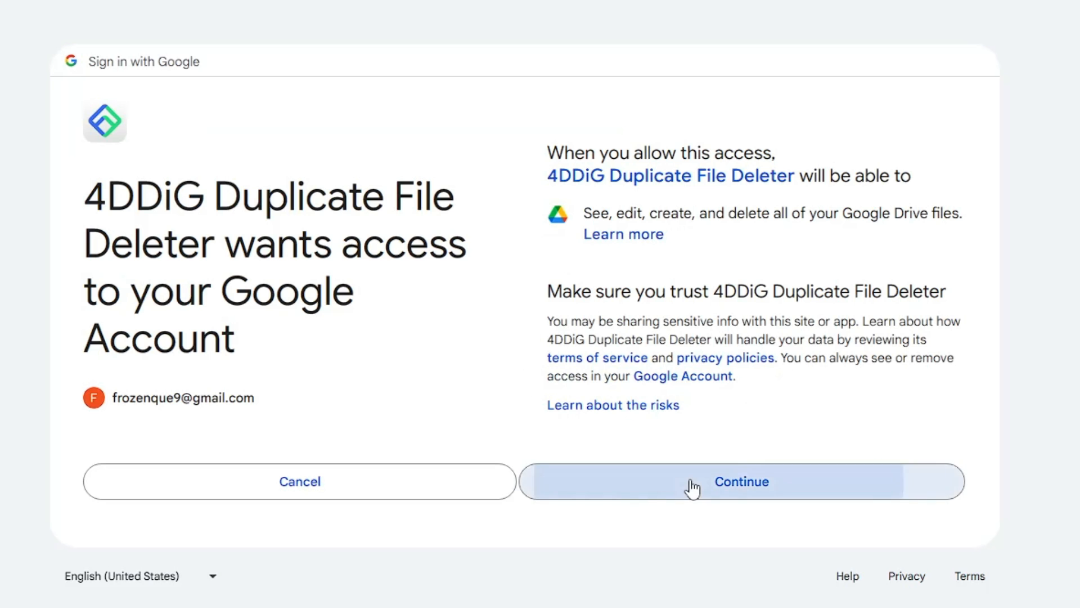
click(740, 481)
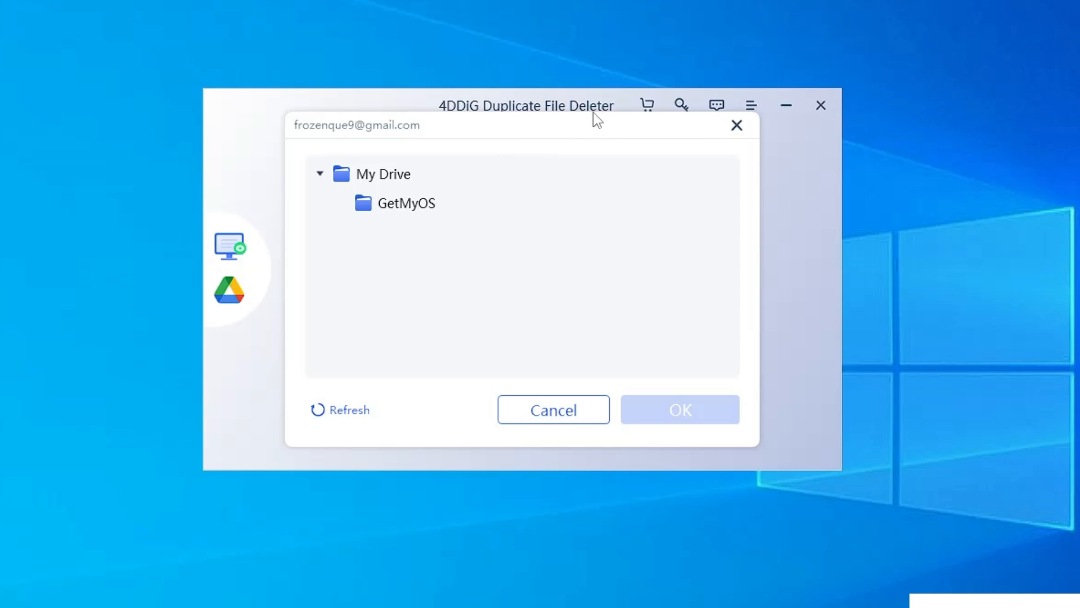
Scan My Drive, auto select the 2 extra copies (31.40 MB) and send them for removal
click(382, 174)
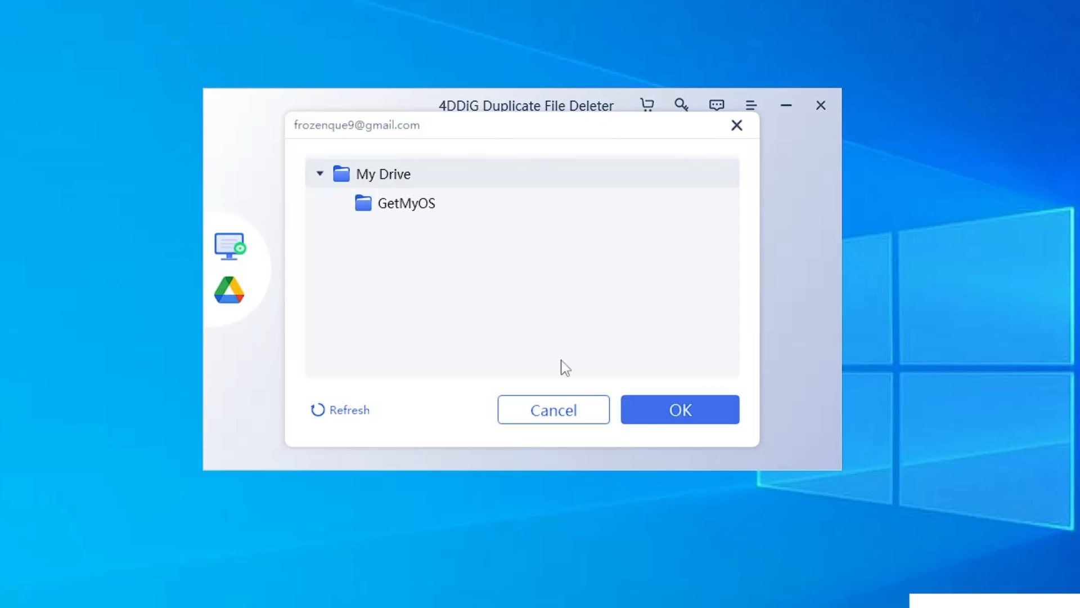
click(679, 409)
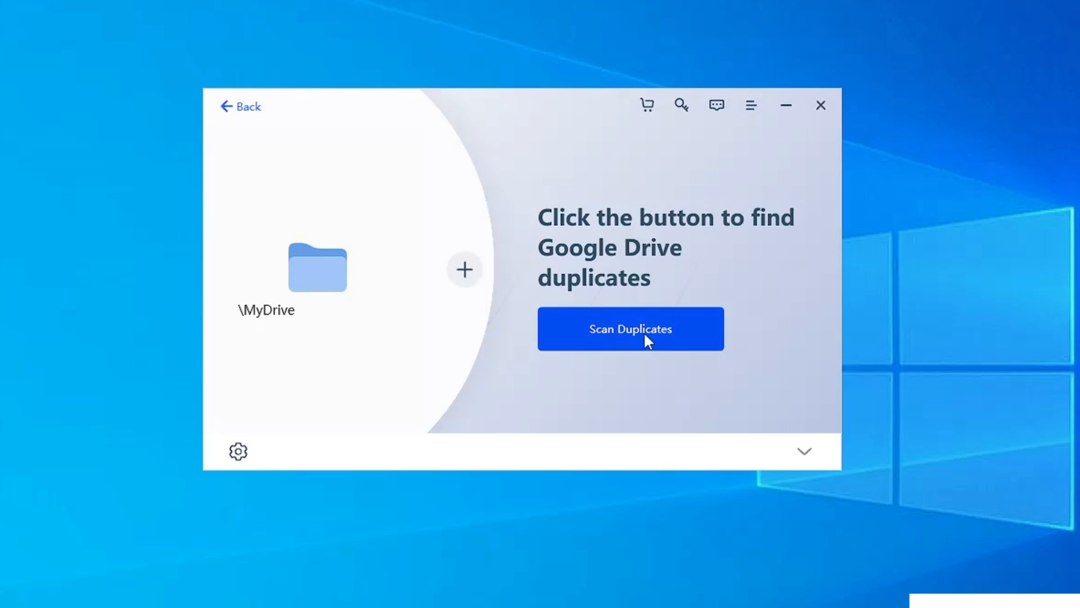
click(630, 328)
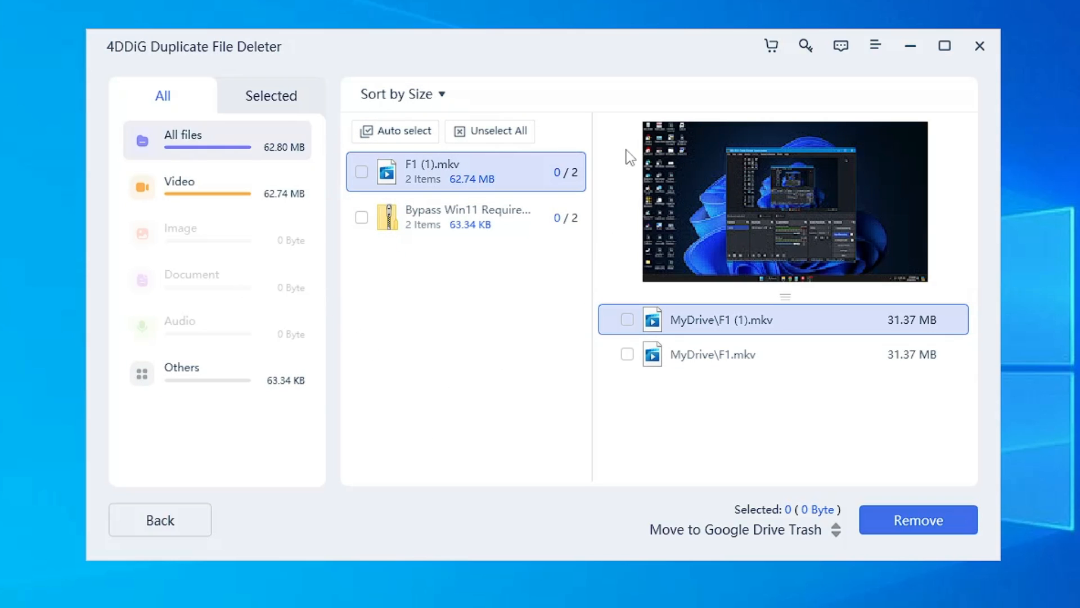
mouse_move(497, 182)
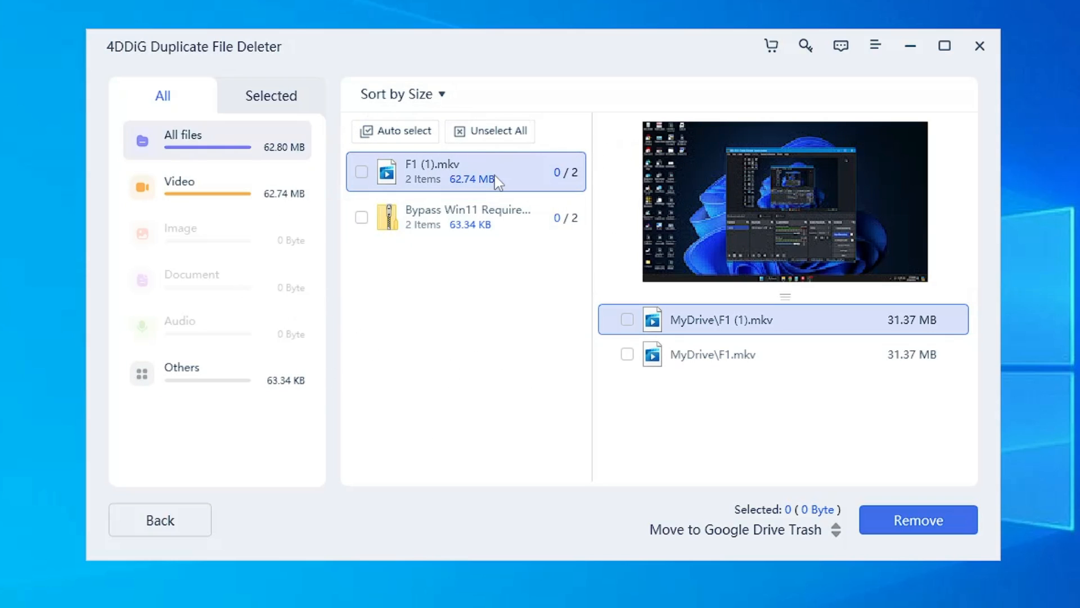
click(395, 131)
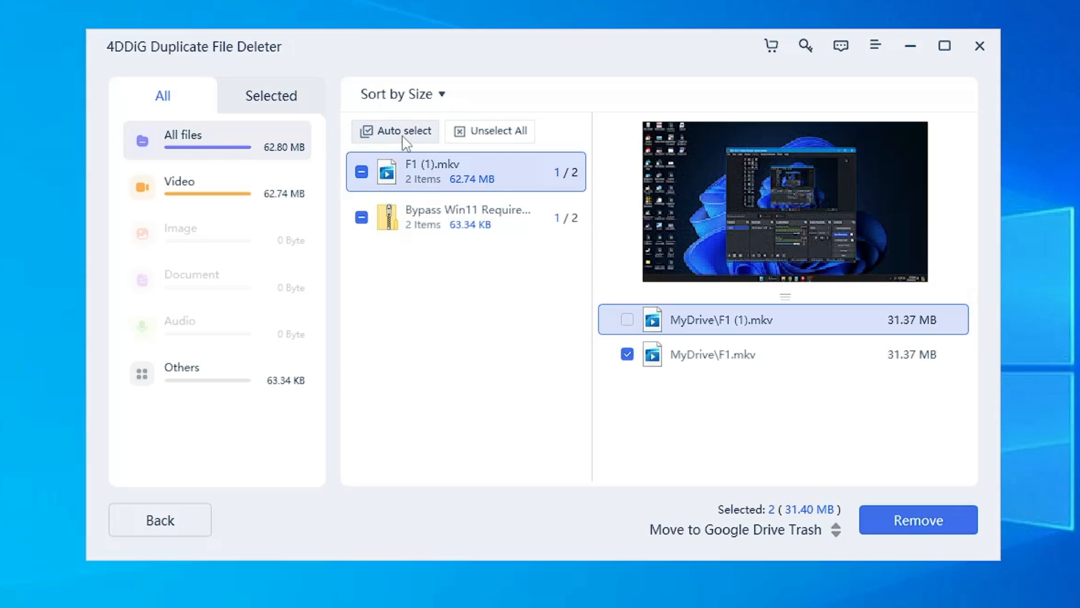
mouse_move(885, 543)
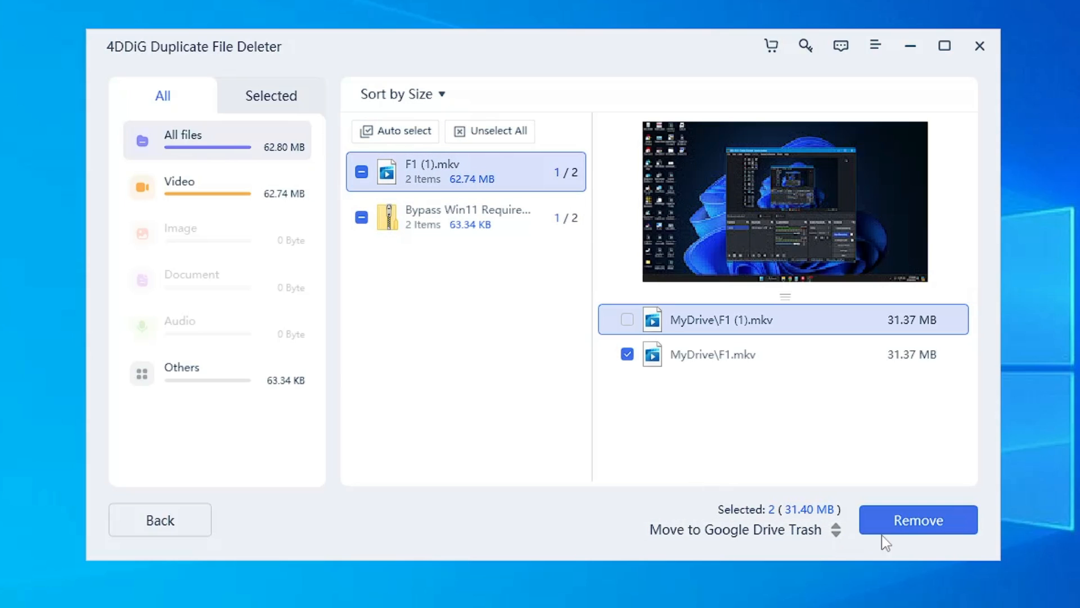
click(917, 520)
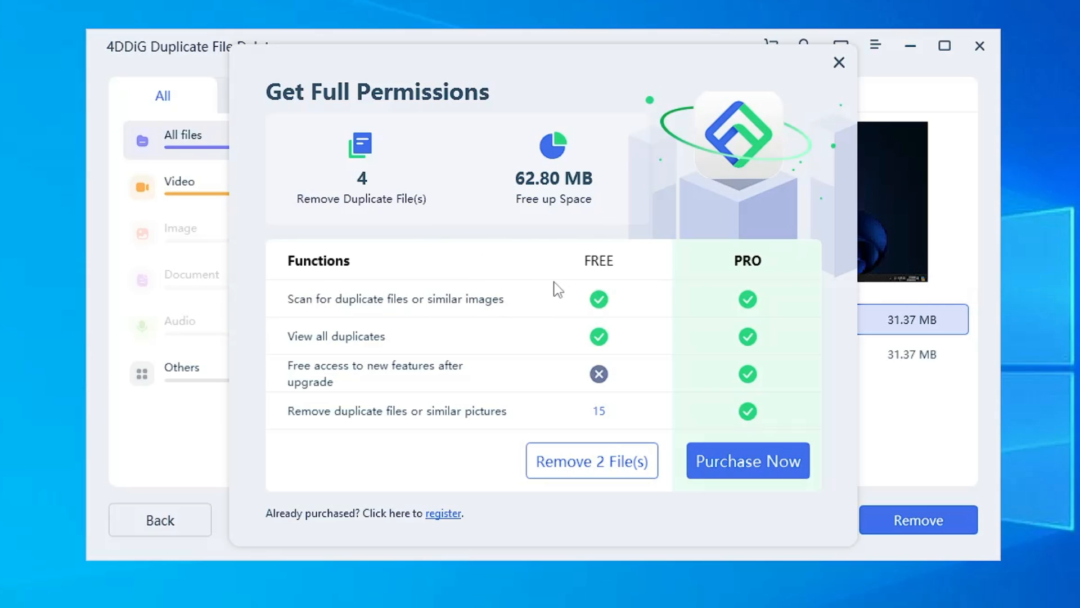
mouse_move(351, 341)
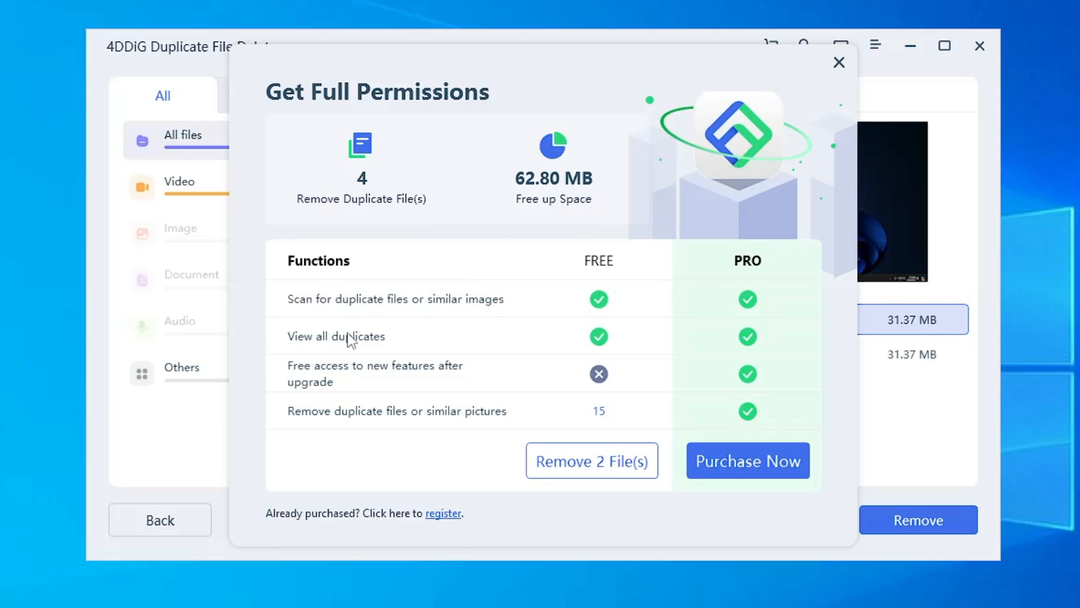
mouse_move(435, 312)
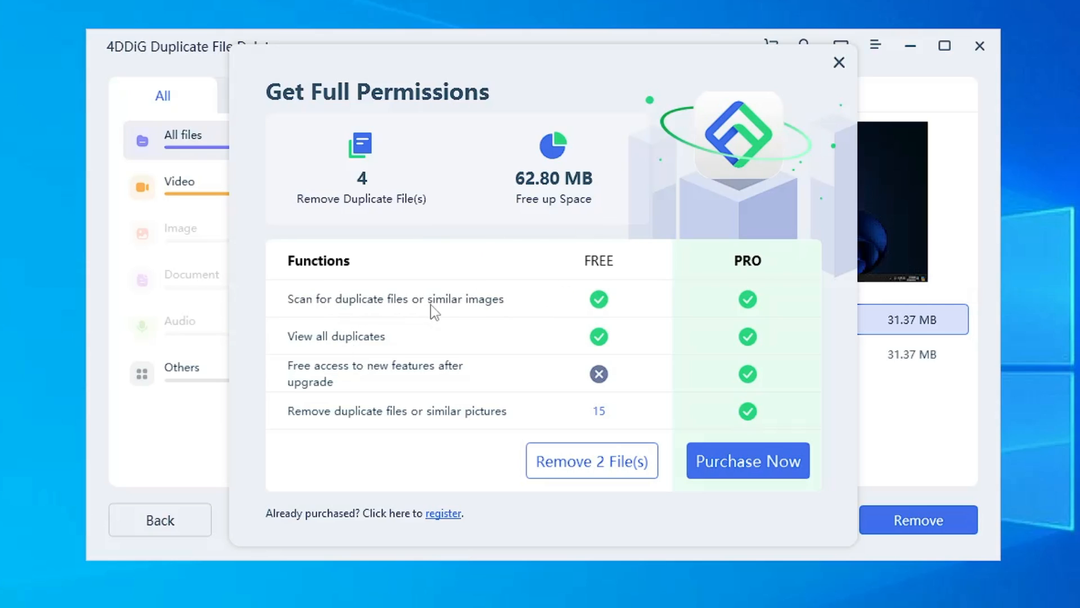
mouse_move(373, 422)
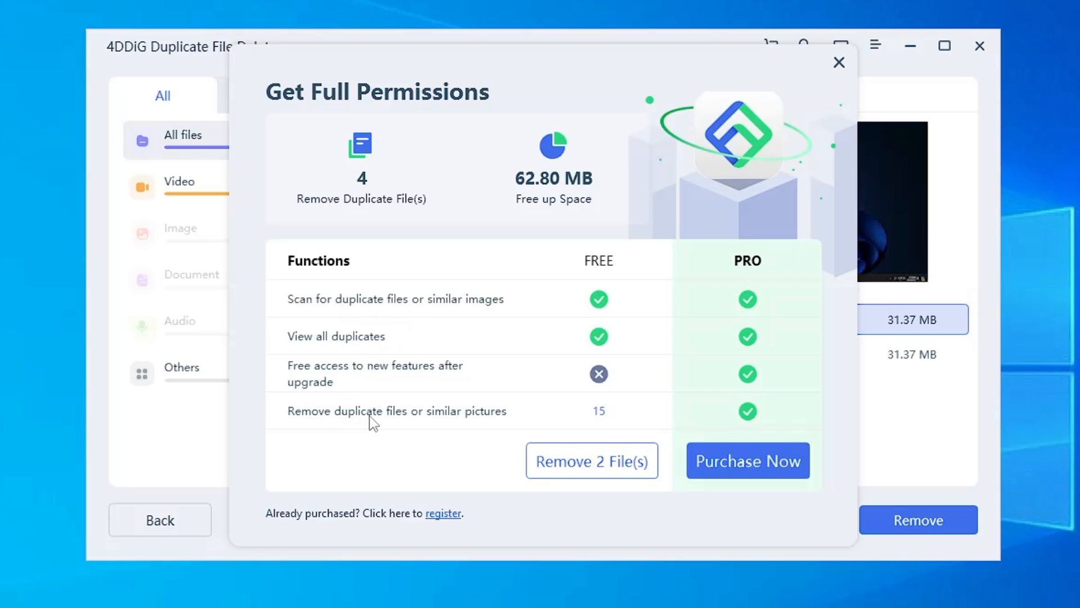
mouse_move(771, 413)
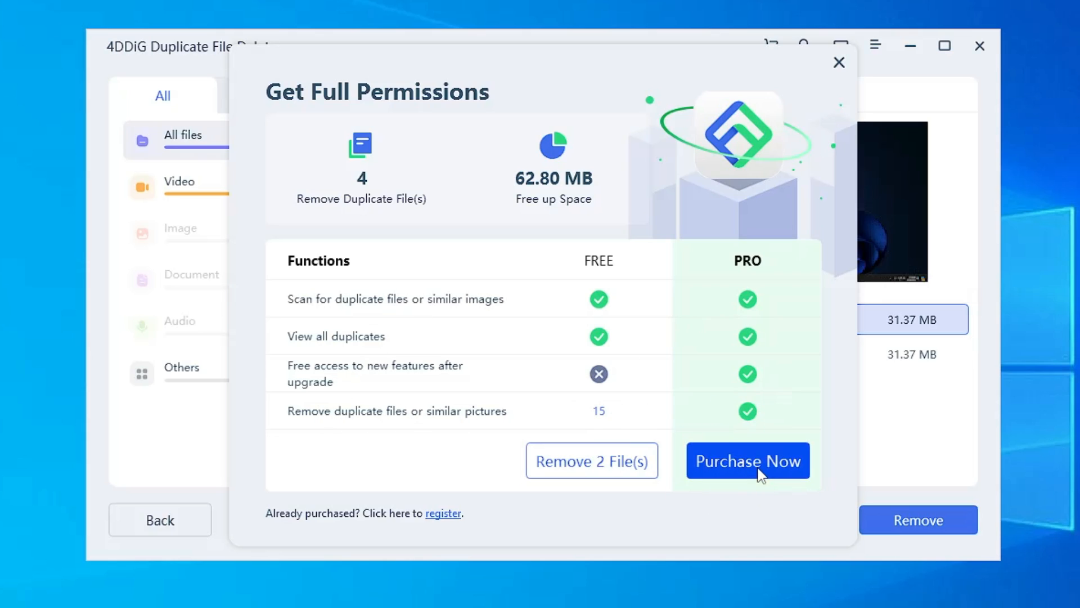
Purchase and register a license from Get Full Permissions, confirming Registered successfully
click(747, 461)
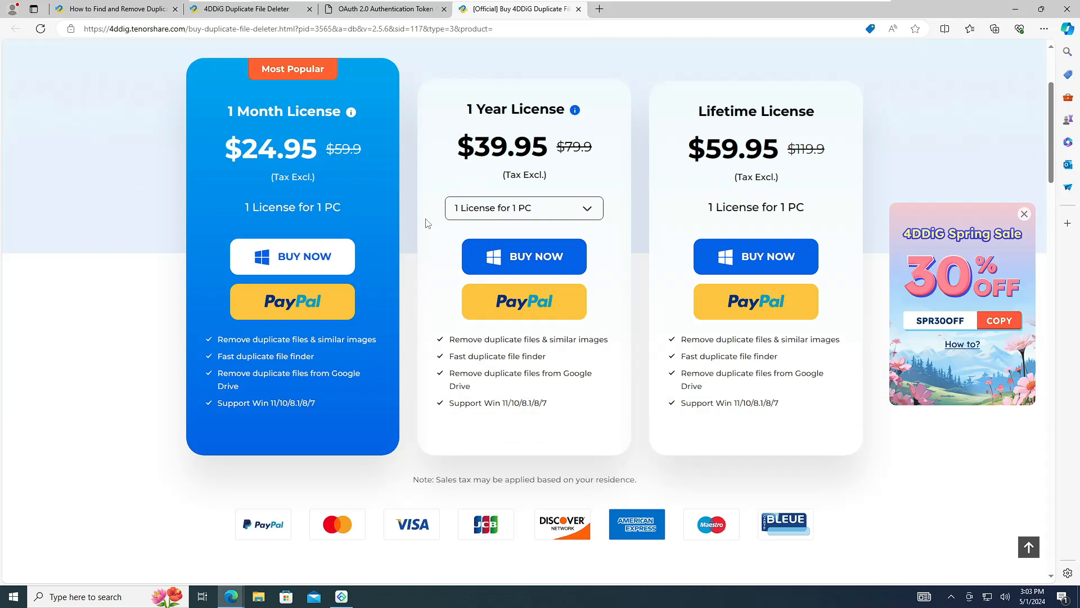
scroll(down, 3)
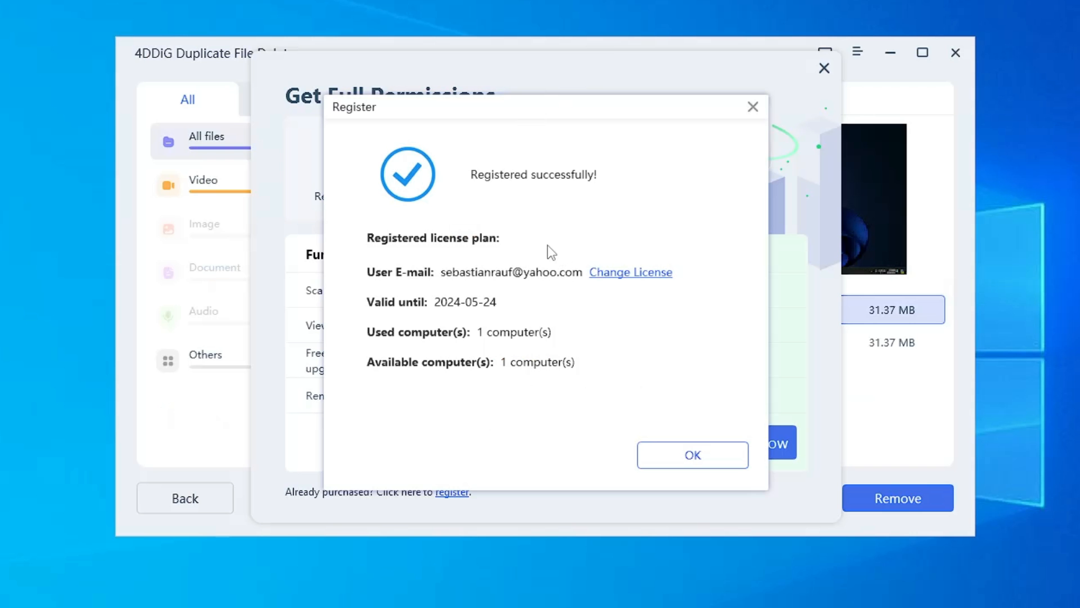
mouse_move(493, 262)
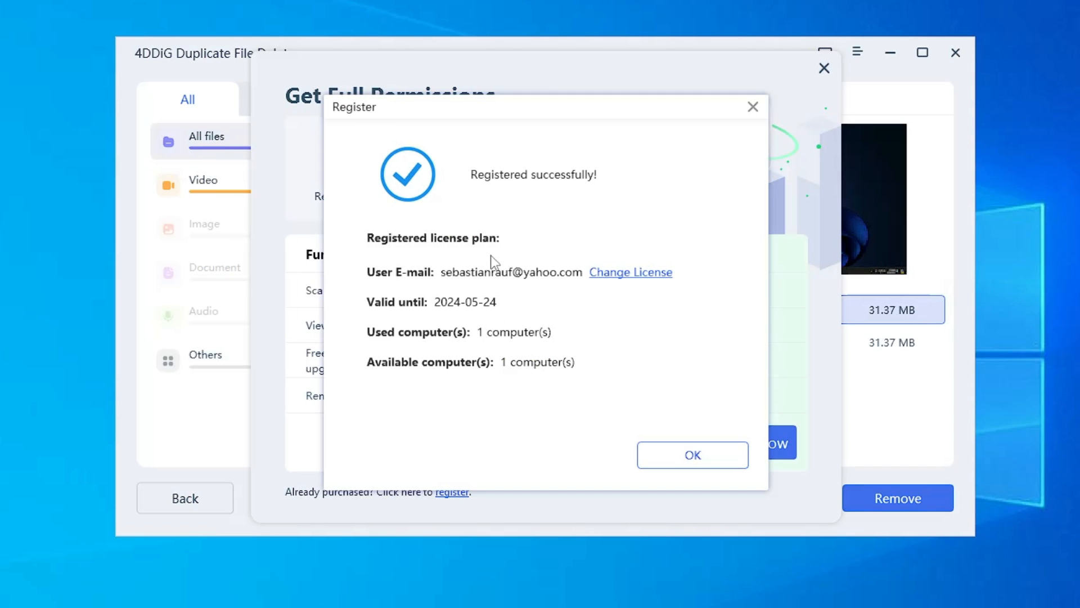
mouse_move(692, 455)
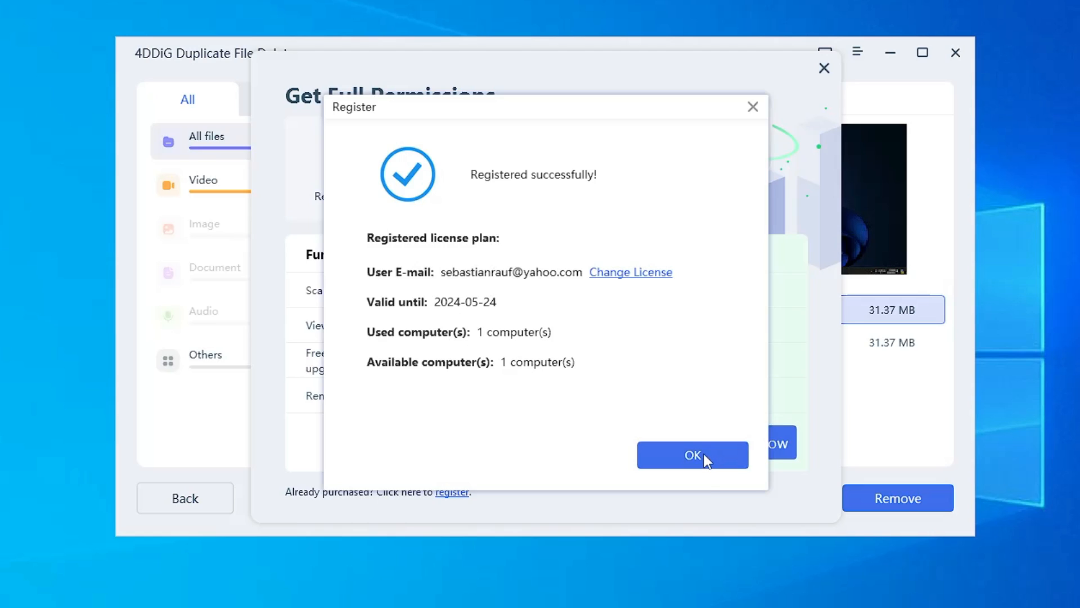
click(692, 454)
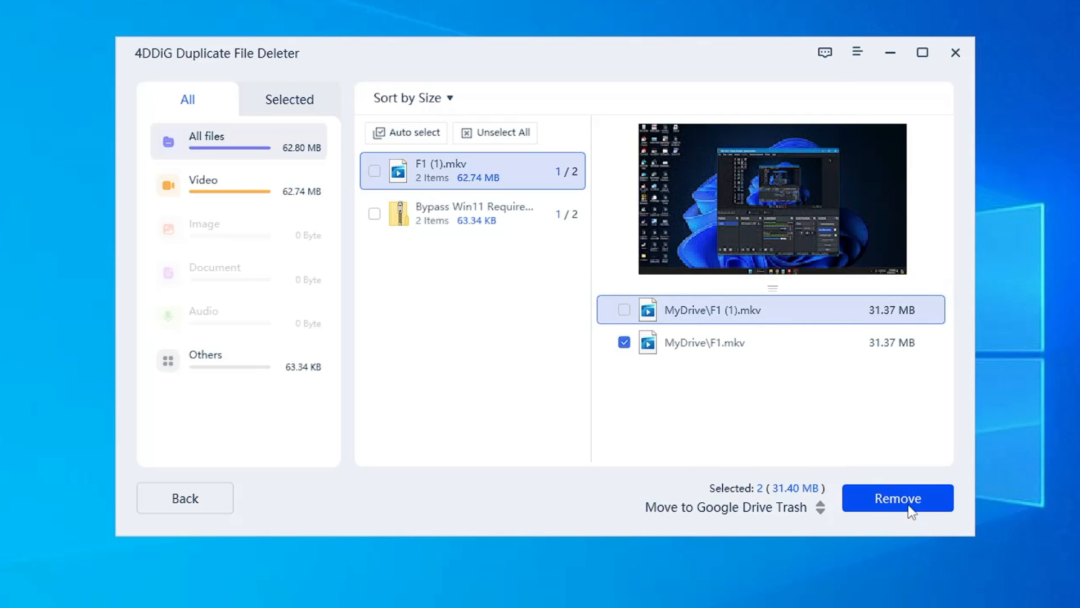
Remove the 2 marked Drive duplicates to Google Drive Trash, freeing 31.40 MB, and close the summary
click(897, 497)
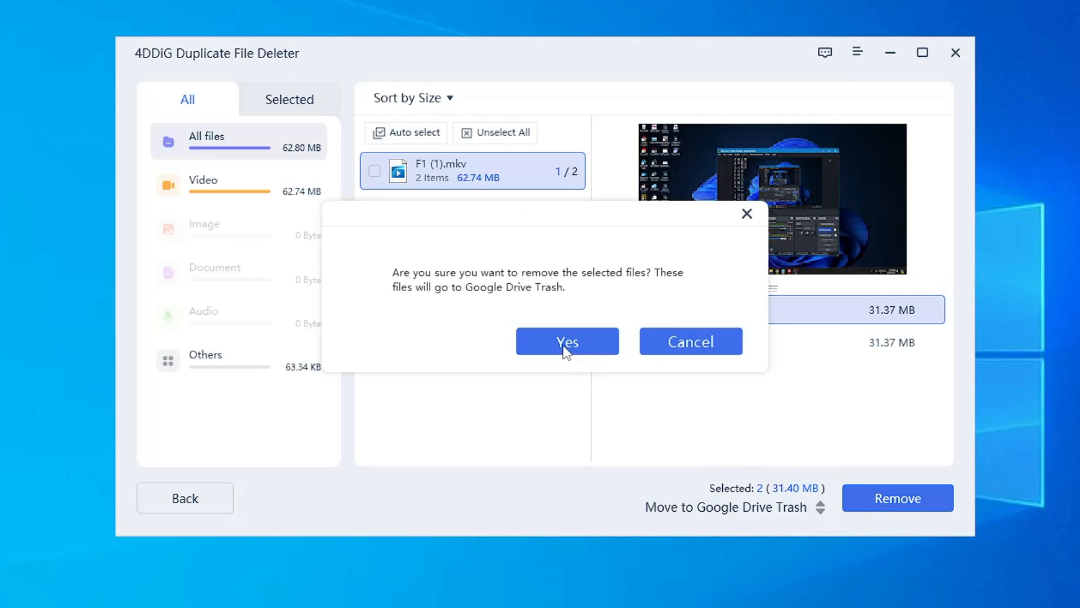
click(566, 341)
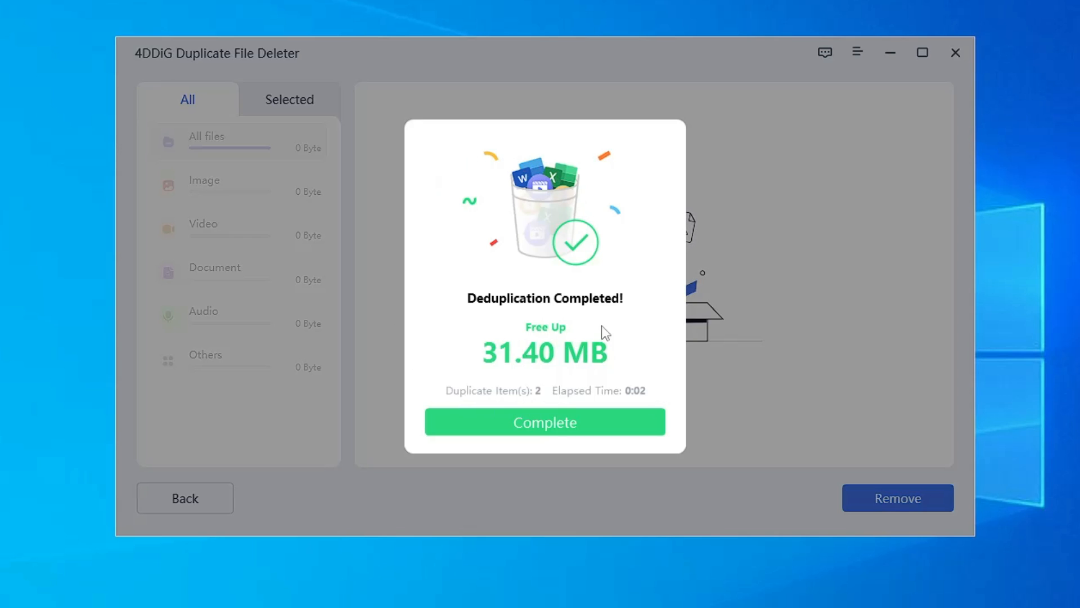
mouse_move(565, 311)
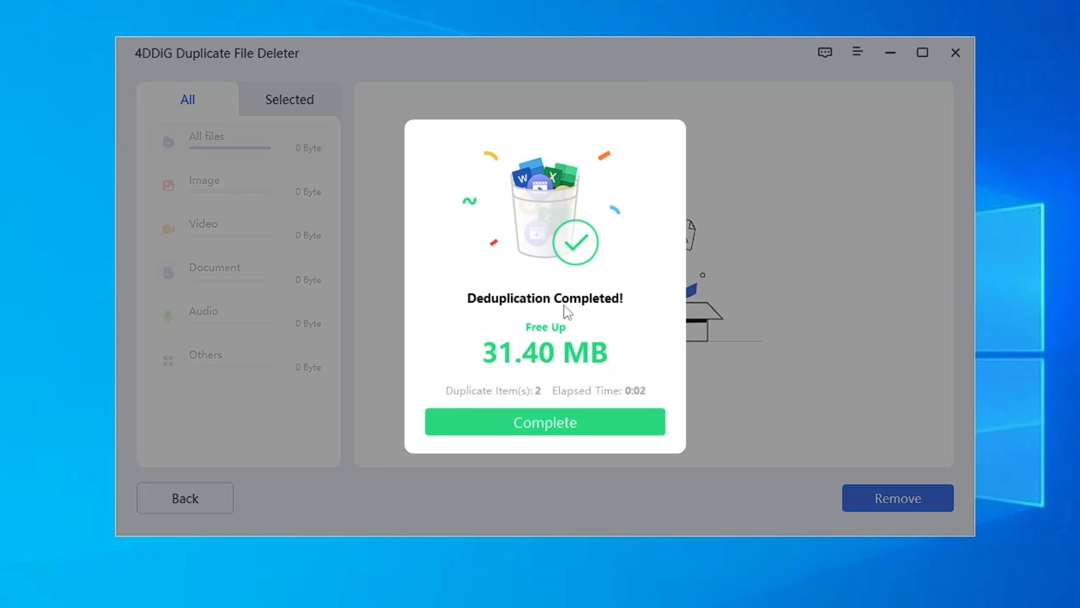
click(543, 422)
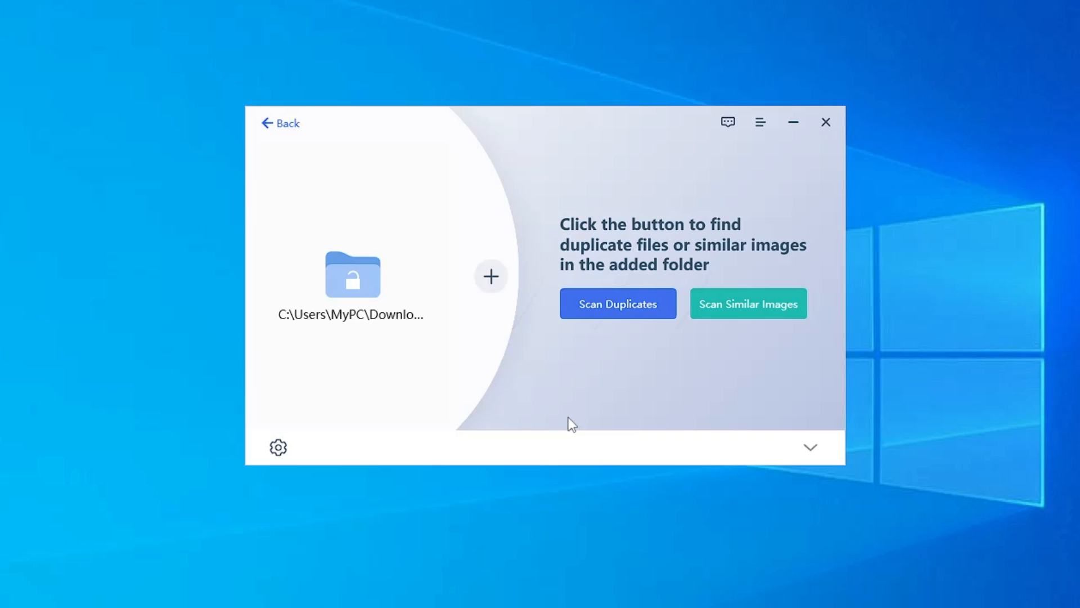